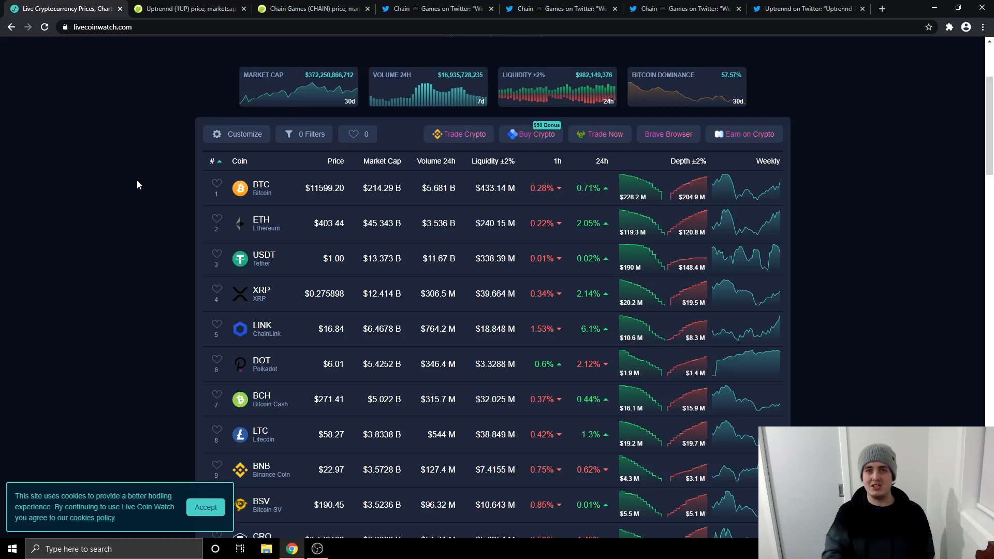
{"action": "mouse_move", "coordinate": [144, 137]}
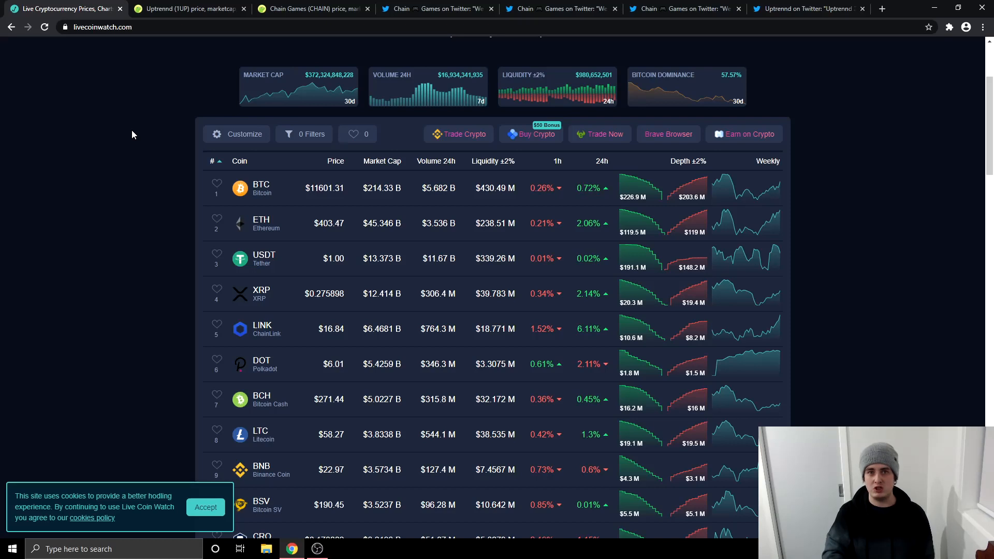
{"action": "mouse_move", "coordinate": [126, 134]}
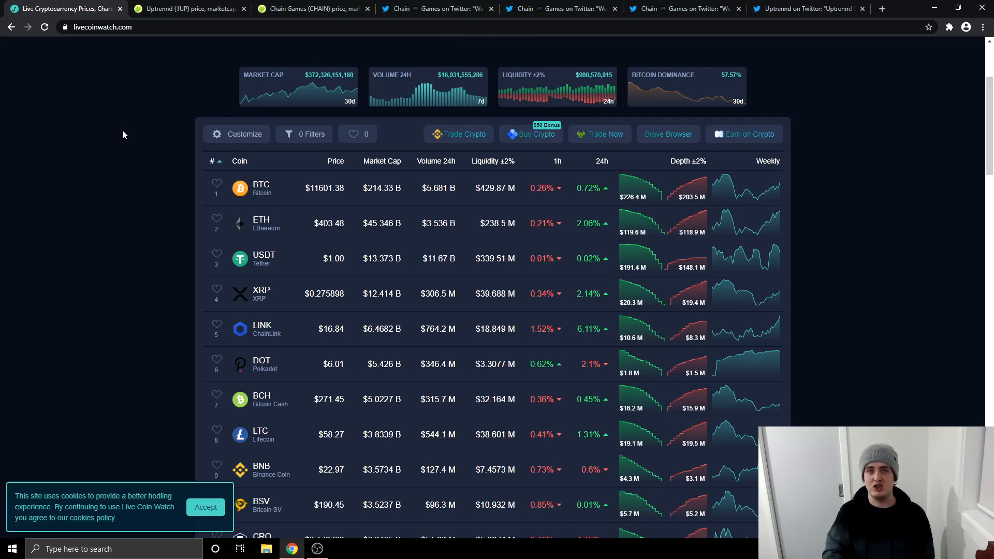
{"action": "mouse_move", "coordinate": [128, 200]}
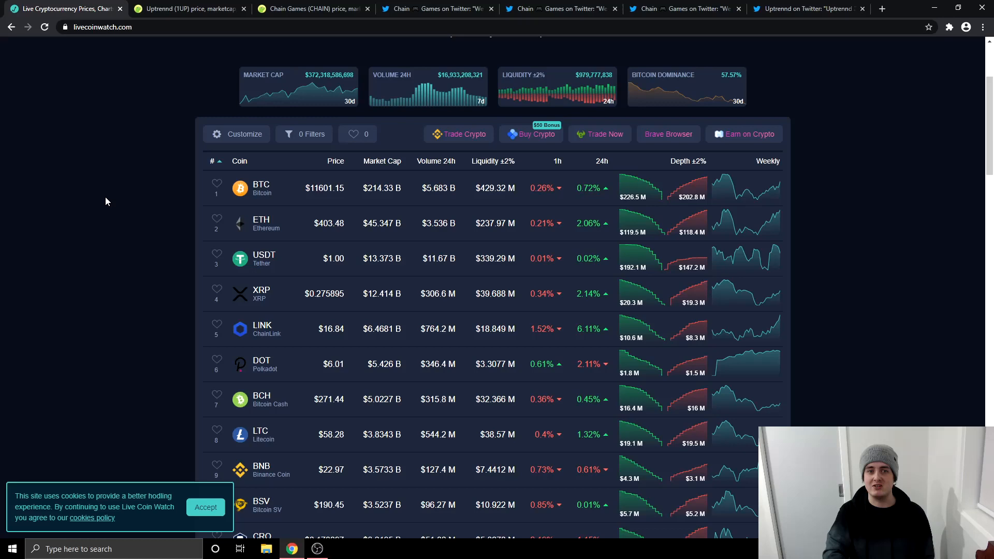
{"action": "mouse_move", "coordinate": [123, 231]}
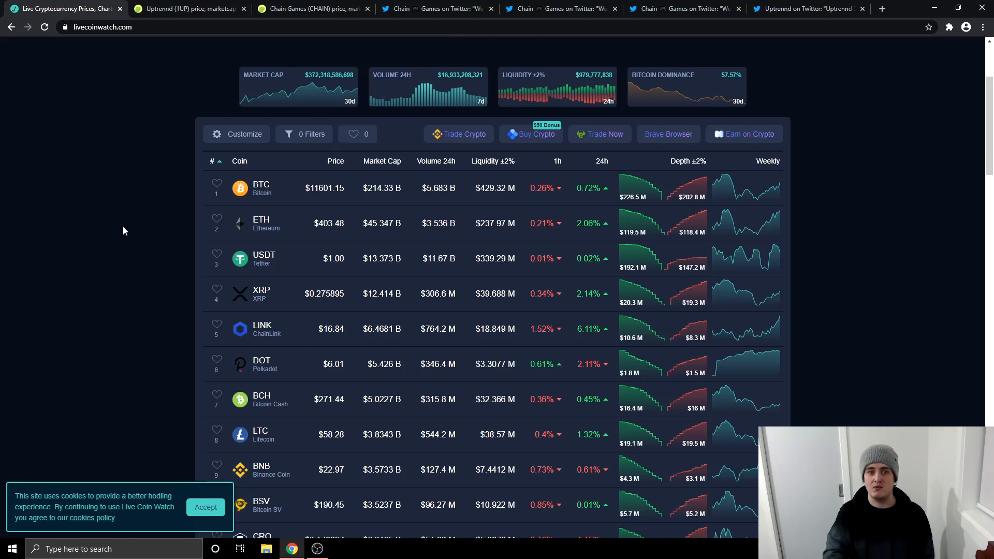
Scroll the Live Coin Watch table down to coins ranked 18–30, showing NEO, YFI, DASH and USDC
{"action": "scroll", "scroll_direction": "down", "scroll_amount": 3}
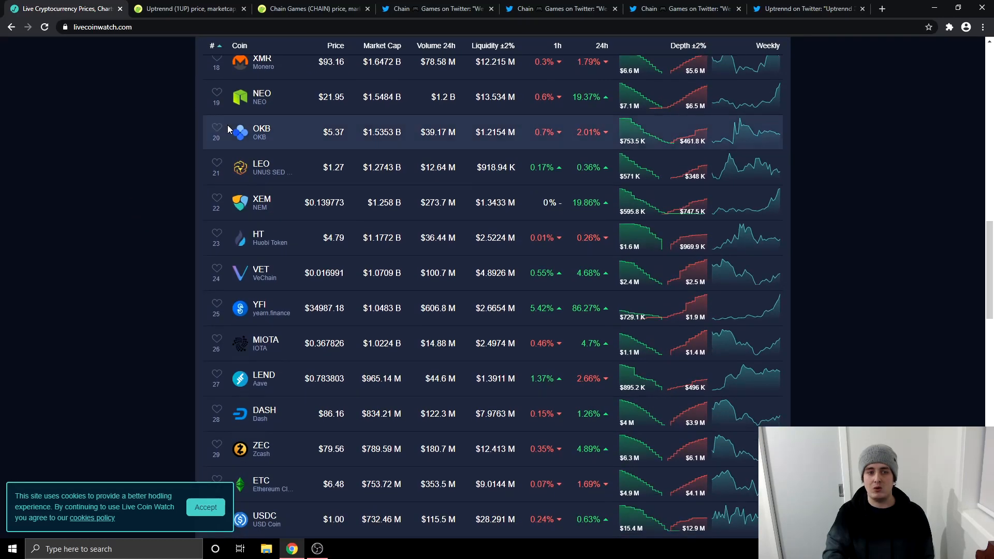
{"action": "mouse_move", "coordinate": [323, 323]}
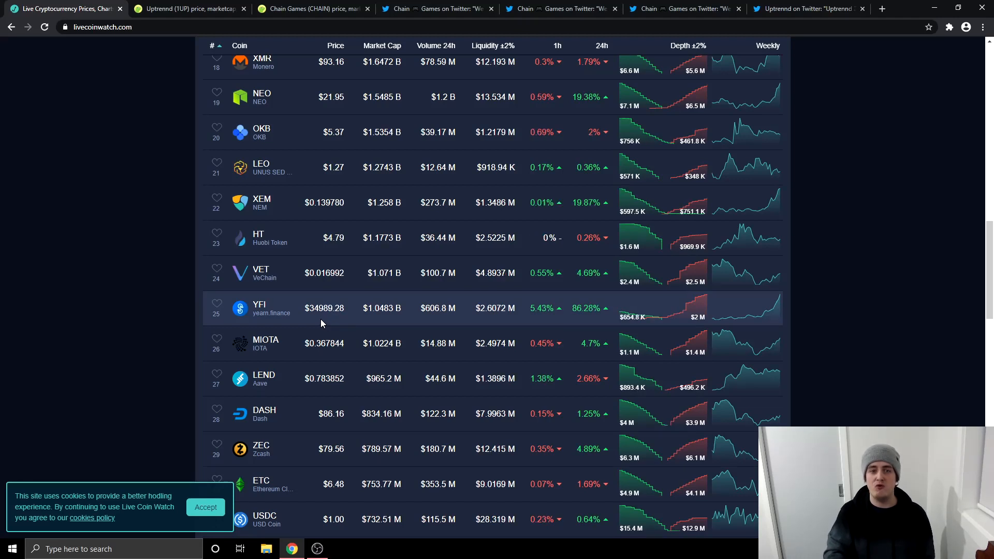
{"action": "mouse_move", "coordinate": [573, 316]}
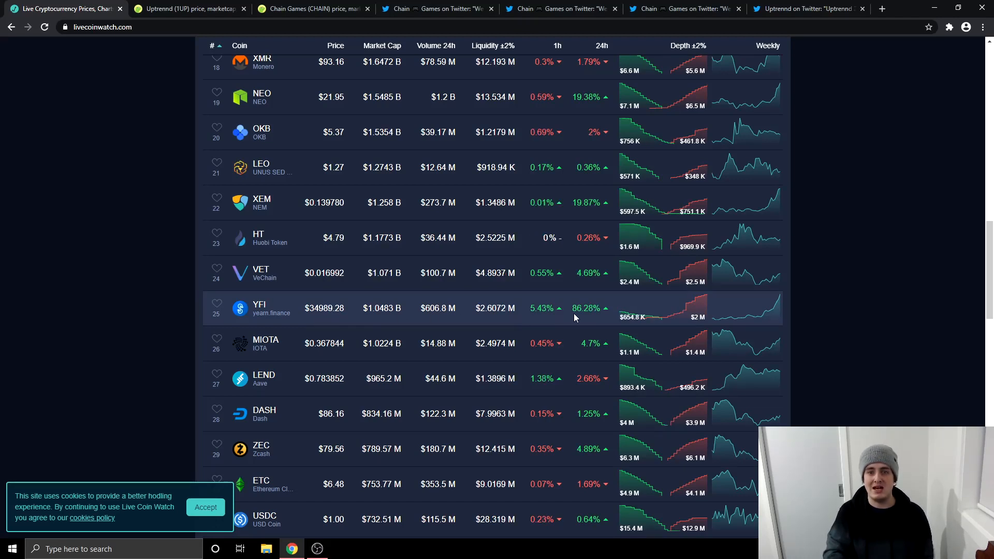
{"action": "mouse_move", "coordinate": [334, 309]}
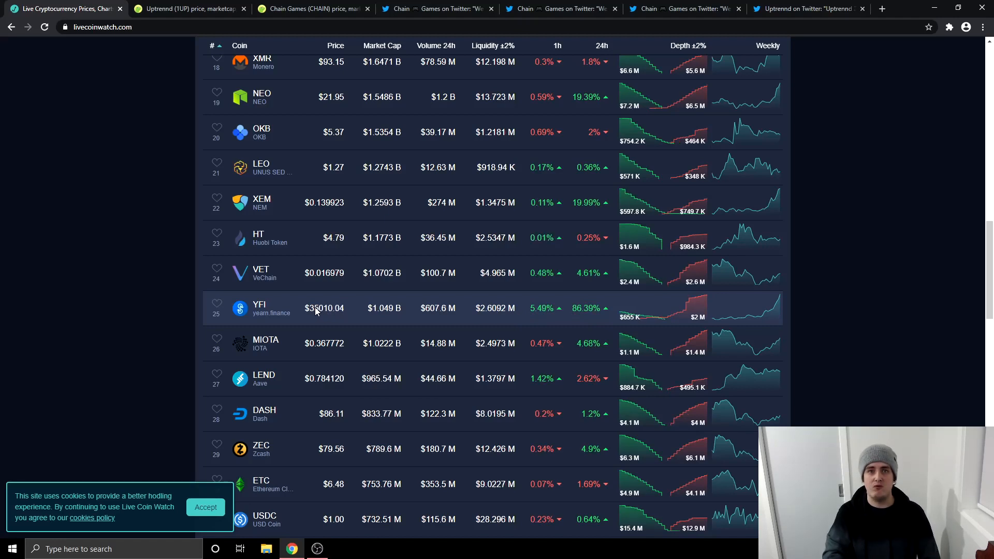
{"action": "mouse_move", "coordinate": [326, 317]}
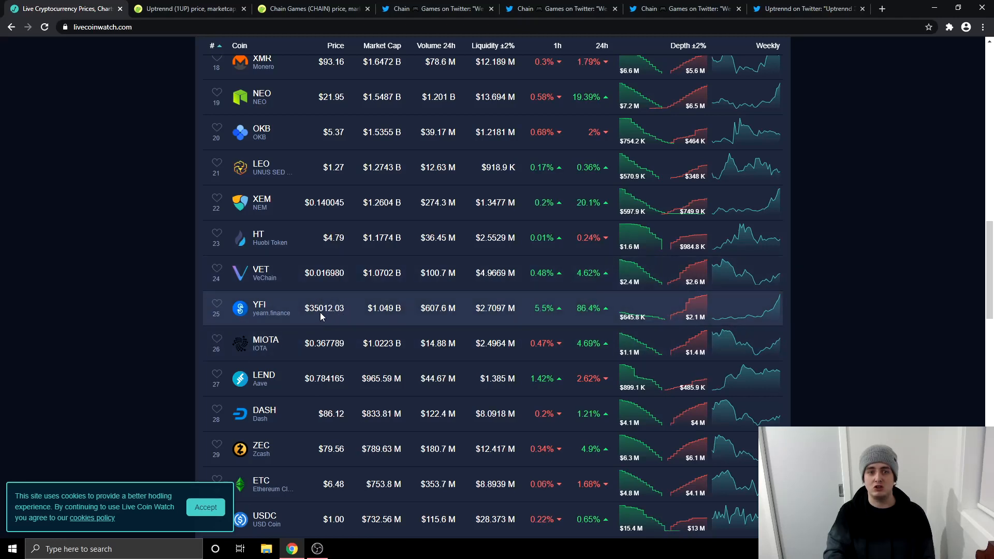
{"action": "mouse_move", "coordinate": [328, 317]}
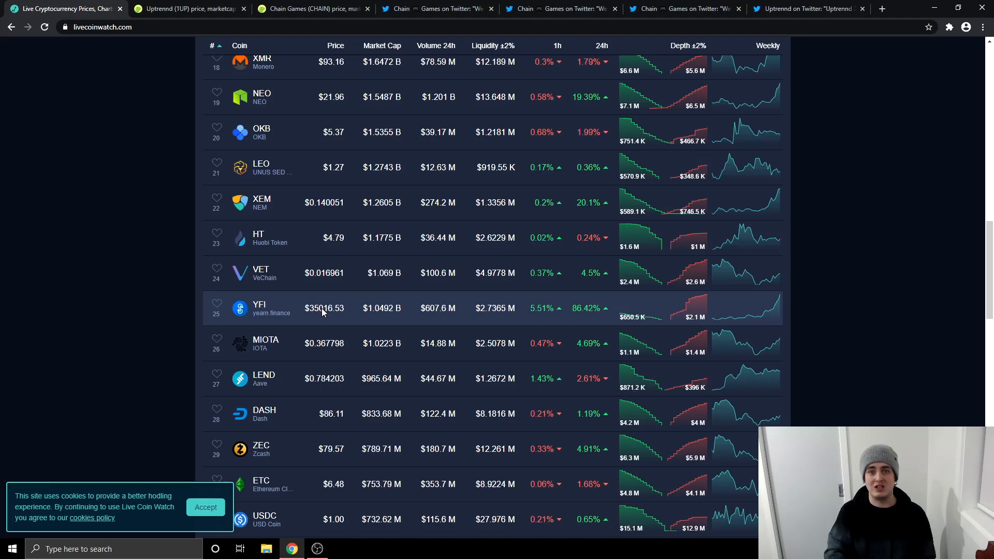
{"action": "mouse_move", "coordinate": [293, 321]}
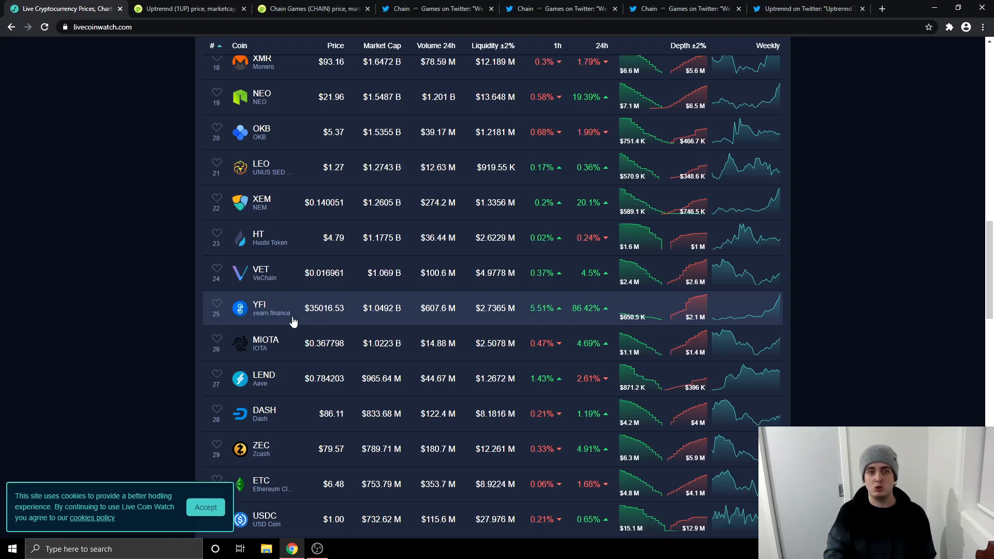
{"action": "mouse_move", "coordinate": [308, 320]}
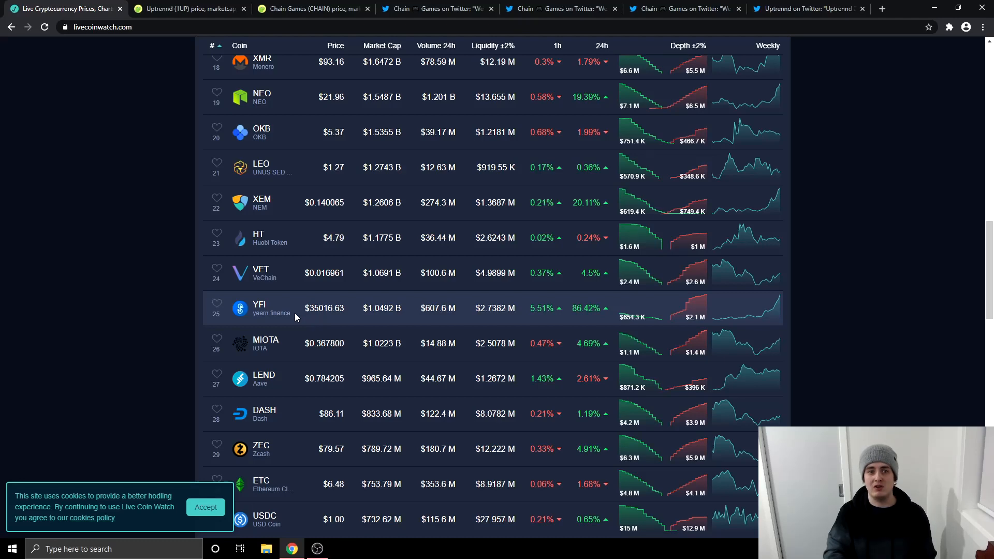
{"action": "mouse_move", "coordinate": [274, 111]}
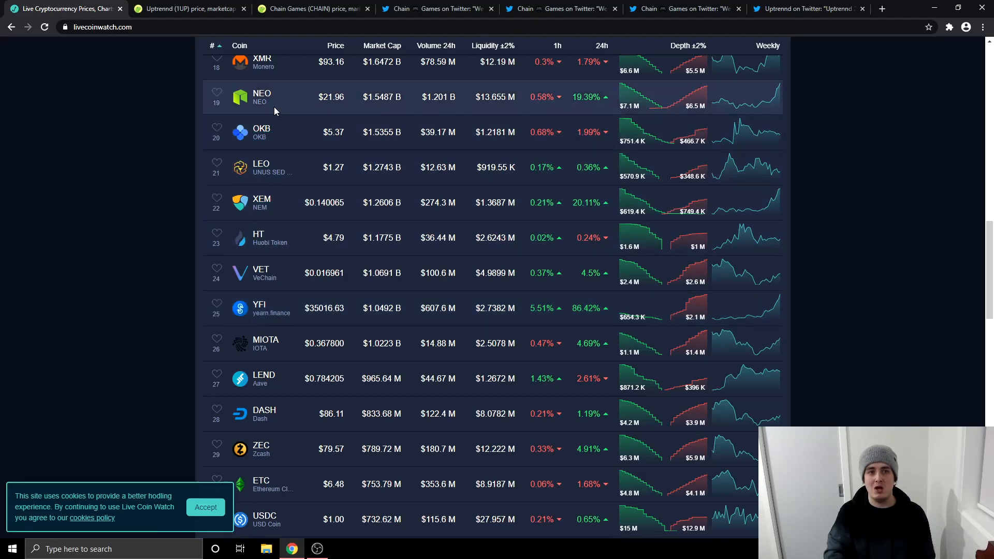
Scroll the Live Coin Watch table back to the top, with Bitcoin, Ethereum, Tether and XRP first
{"action": "scroll", "scroll_direction": "up", "scroll_amount": 3}
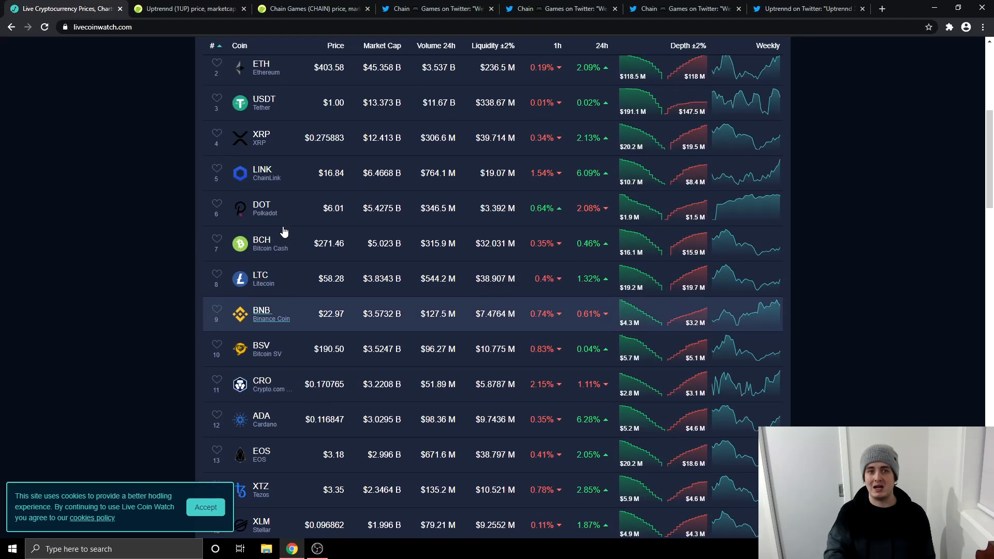
{"action": "scroll", "scroll_direction": "up", "scroll_amount": 3}
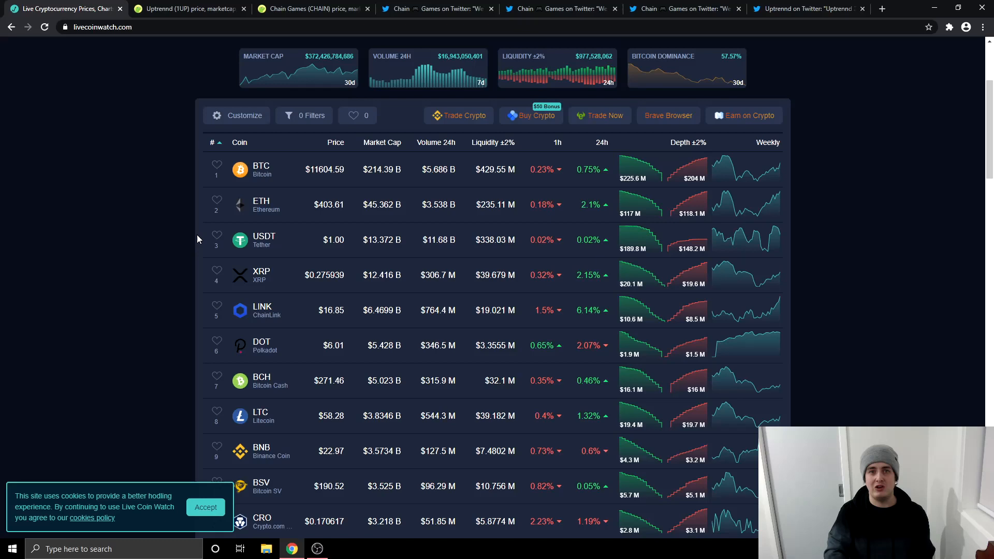
{"action": "mouse_move", "coordinate": [176, 203]}
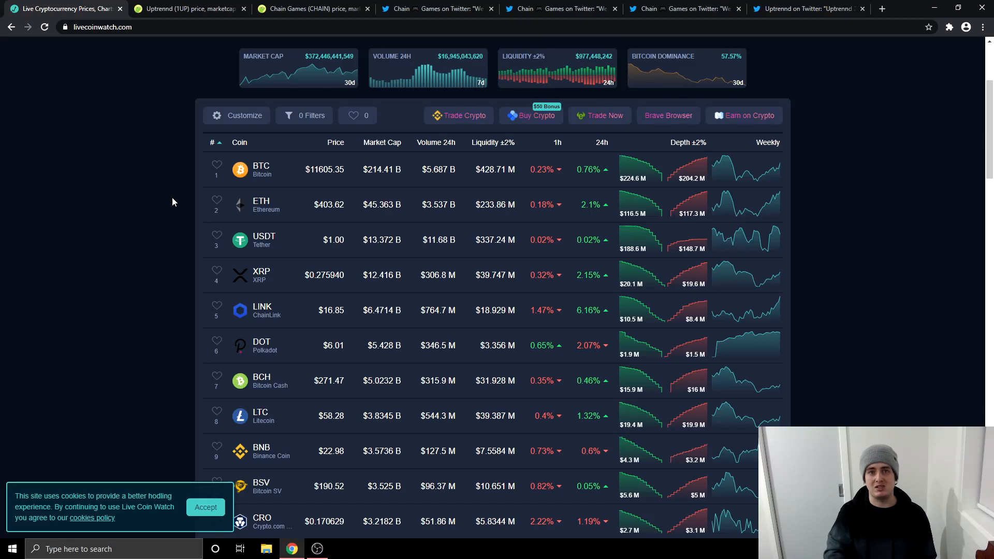
{"action": "mouse_move", "coordinate": [162, 149]}
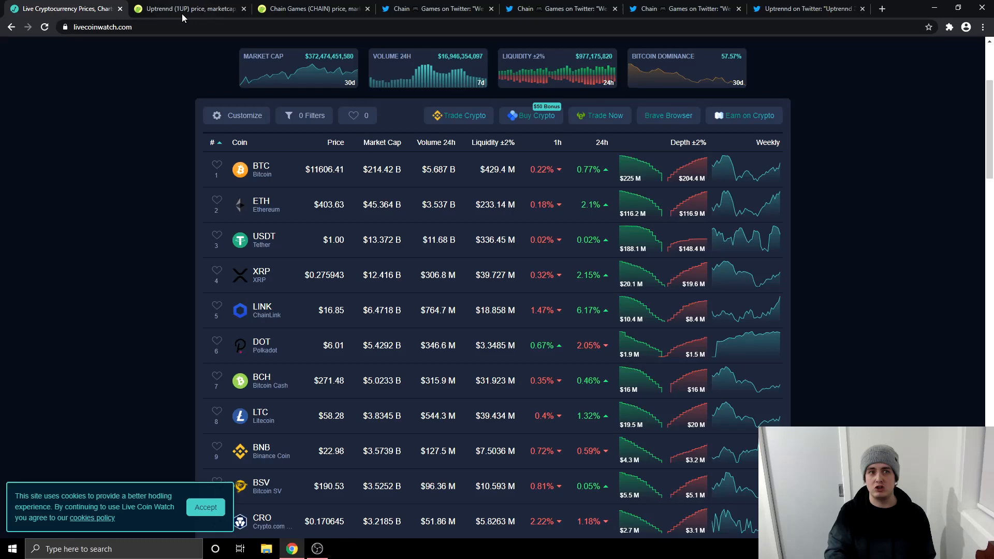
View the Uptrennd (1UP) CoinGecko page, then the Chain Games (CHAIN) page at about $0.044, rank #361
{"action": "left_click", "coordinate": [191, 9]}
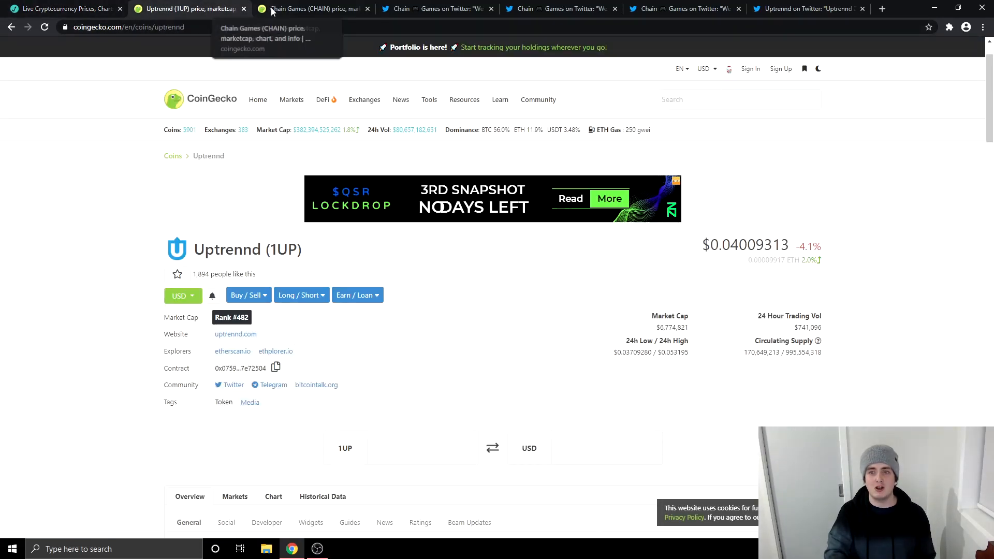
{"action": "left_click", "coordinate": [311, 9]}
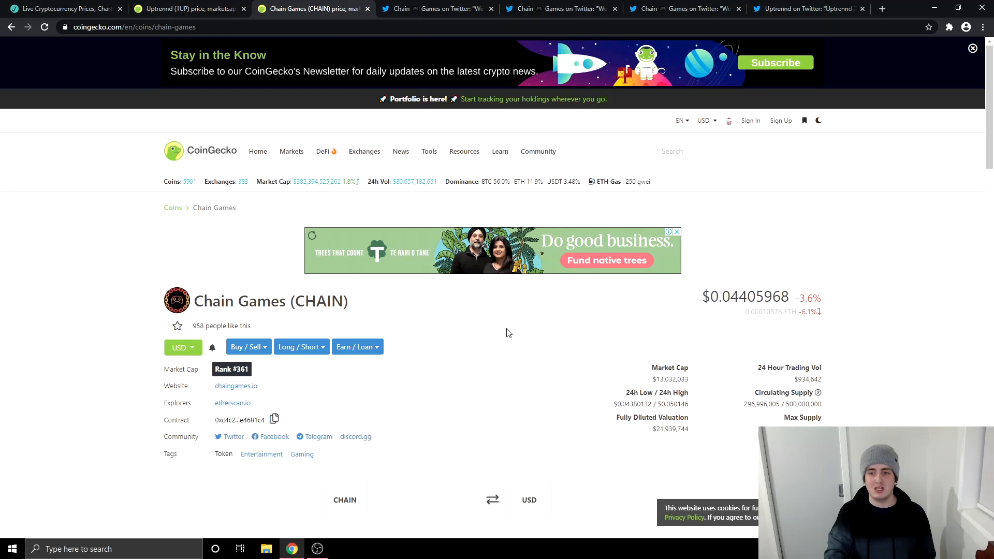
{"action": "mouse_move", "coordinate": [498, 348]}
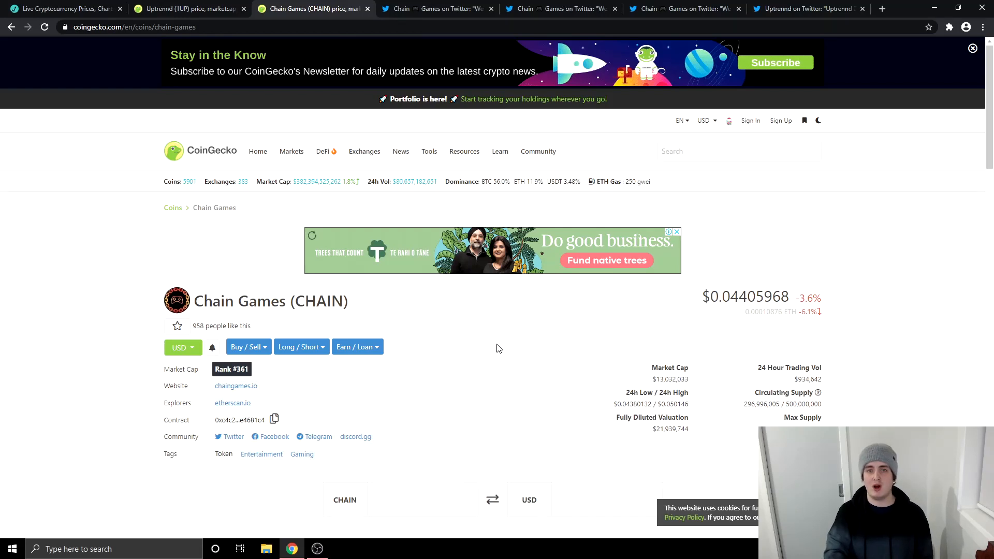
{"action": "mouse_move", "coordinate": [475, 340]}
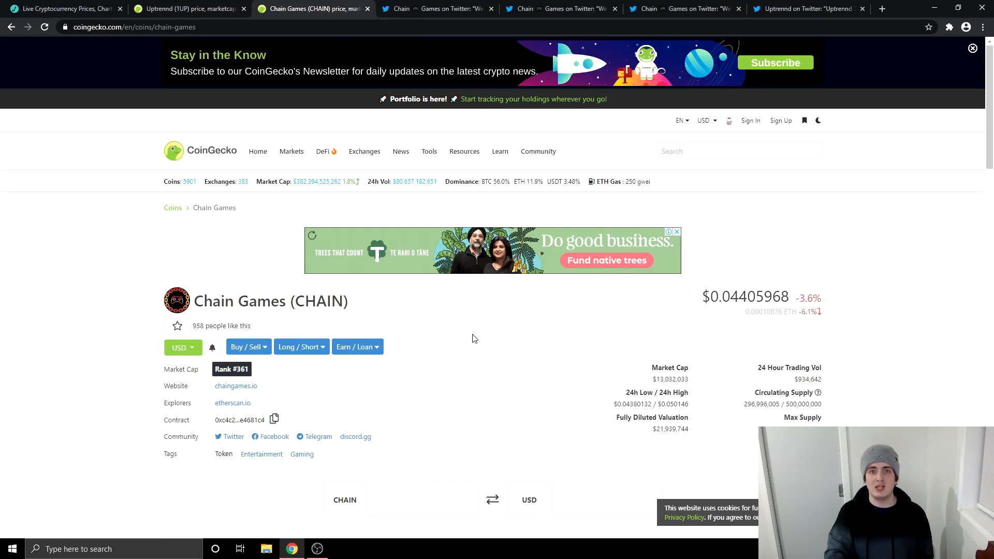
{"action": "mouse_move", "coordinate": [444, 326]}
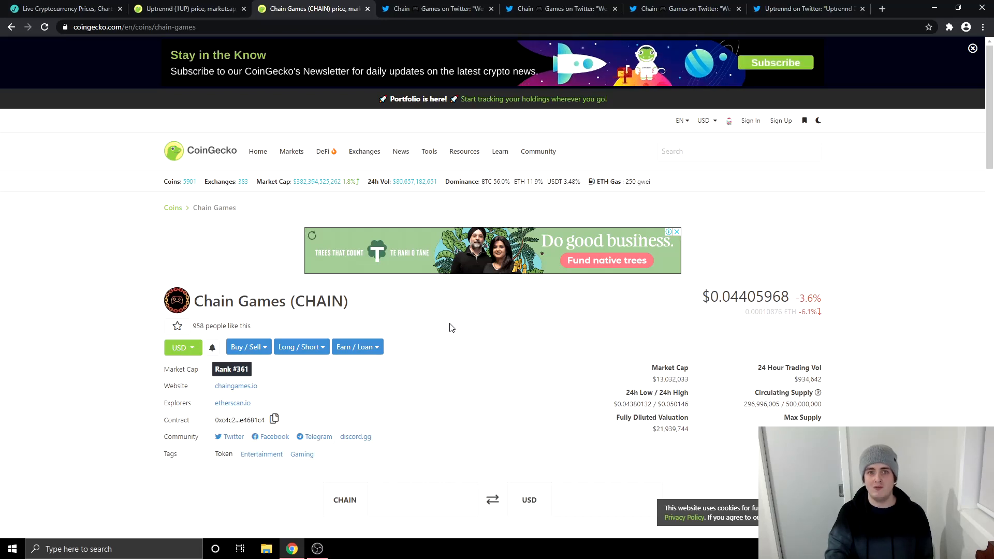
Switch to the Chain Games tweet announcing its Blockfolio addition, with CHAIN at about $0.051
{"action": "left_click", "coordinate": [436, 8]}
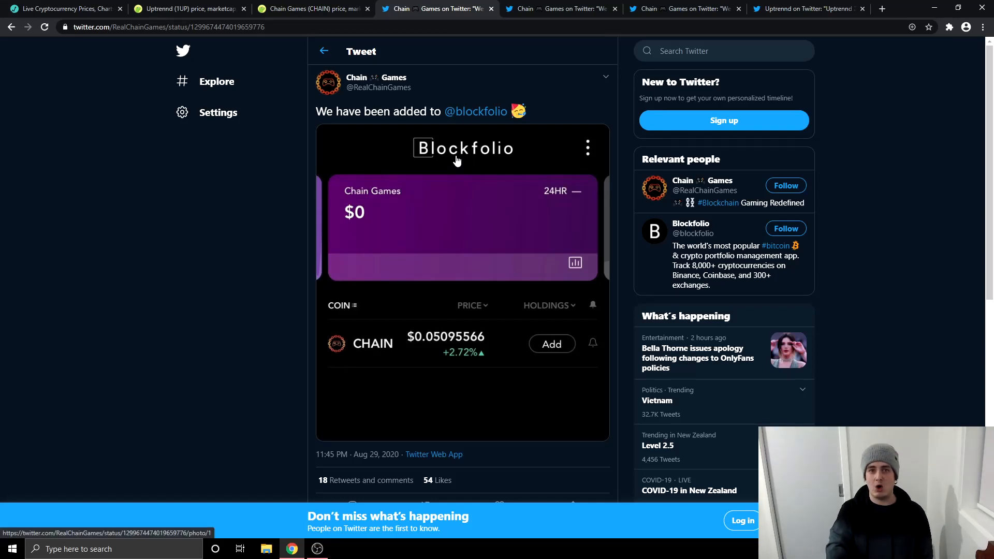
{"action": "mouse_move", "coordinate": [476, 110]}
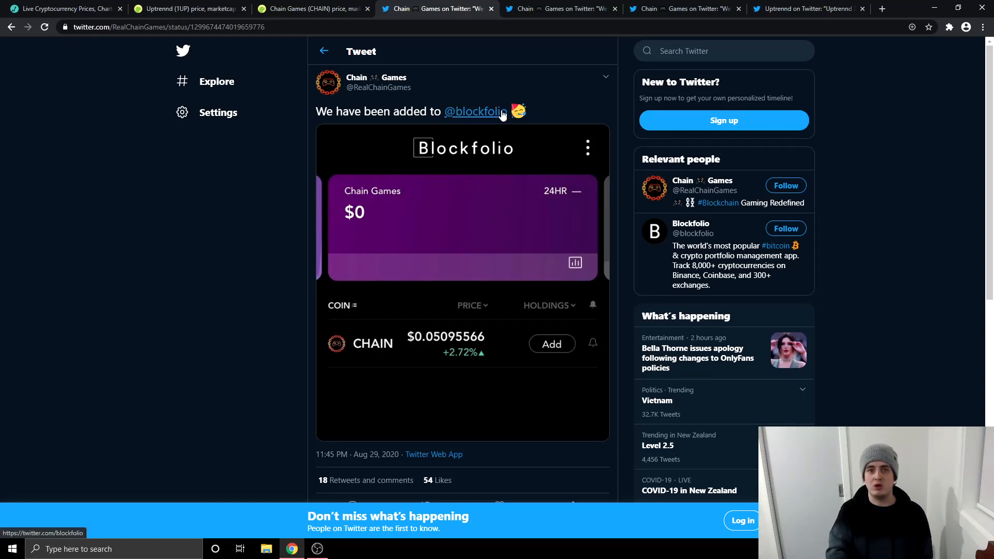
{"action": "mouse_move", "coordinate": [504, 175]}
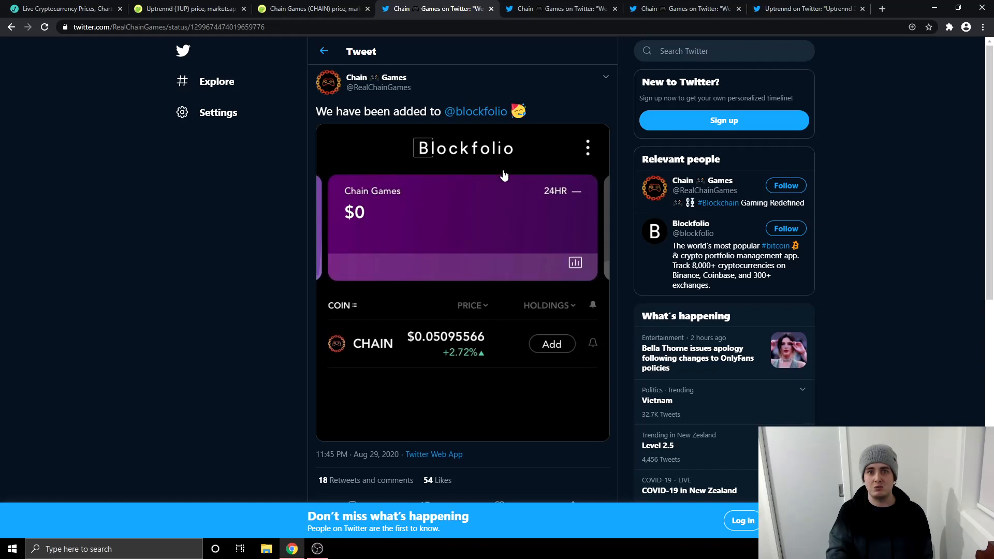
{"action": "mouse_move", "coordinate": [474, 277]}
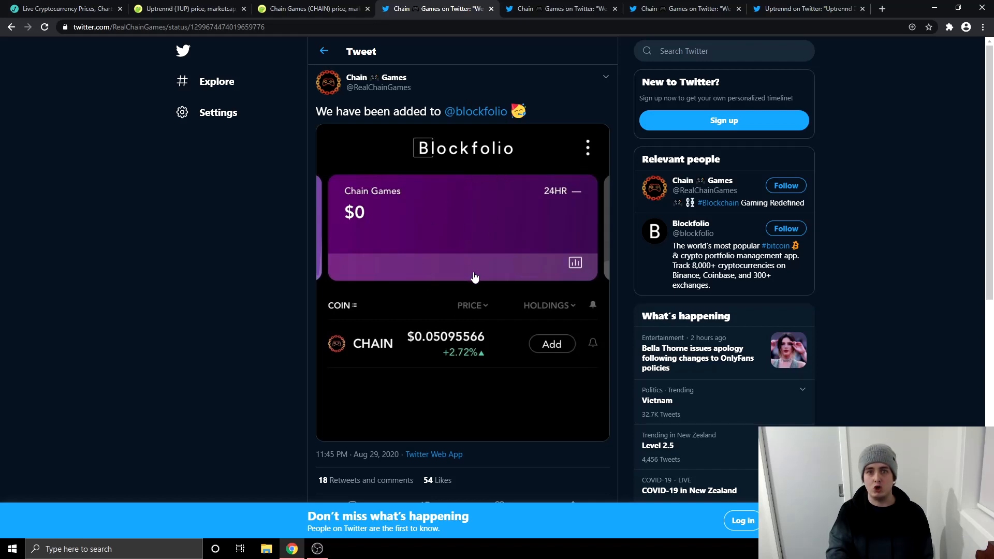
{"action": "mouse_move", "coordinate": [465, 278]}
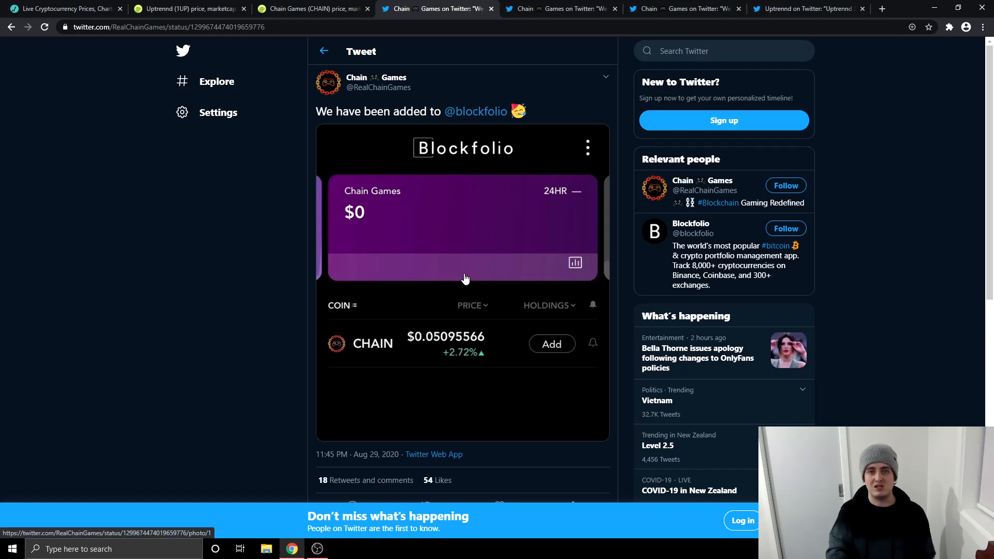
{"action": "mouse_move", "coordinate": [457, 320]}
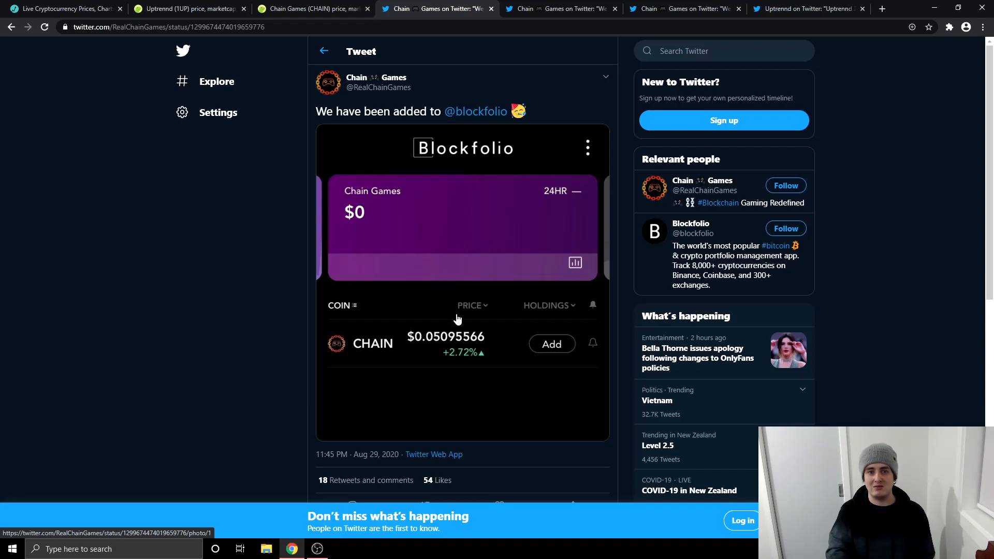
{"action": "mouse_move", "coordinate": [478, 295]}
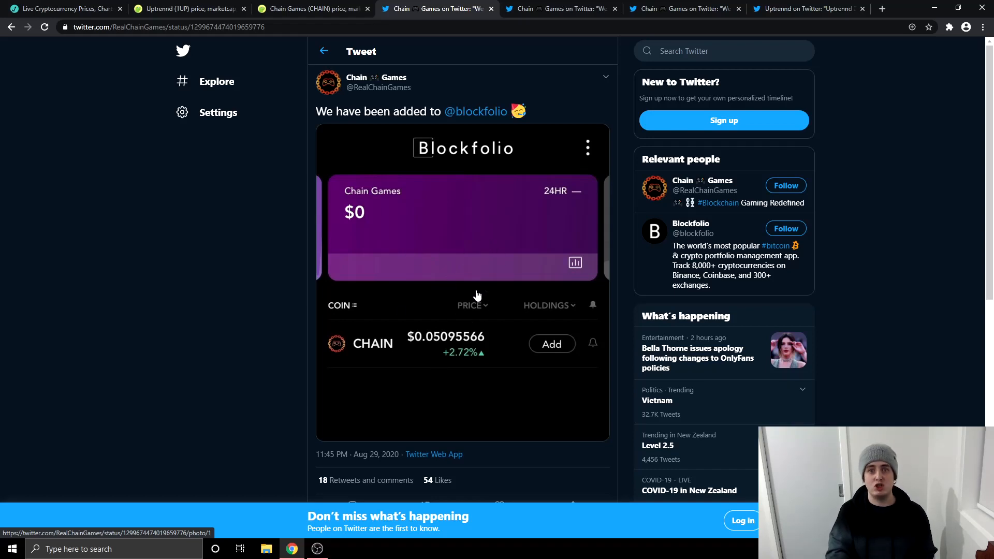
{"action": "mouse_move", "coordinate": [457, 195]}
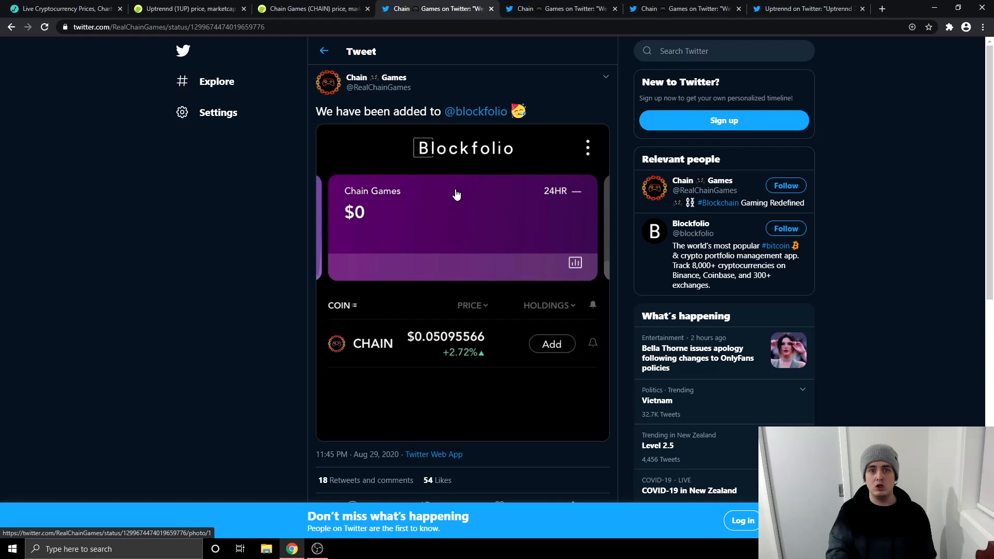
{"action": "mouse_move", "coordinate": [476, 243]}
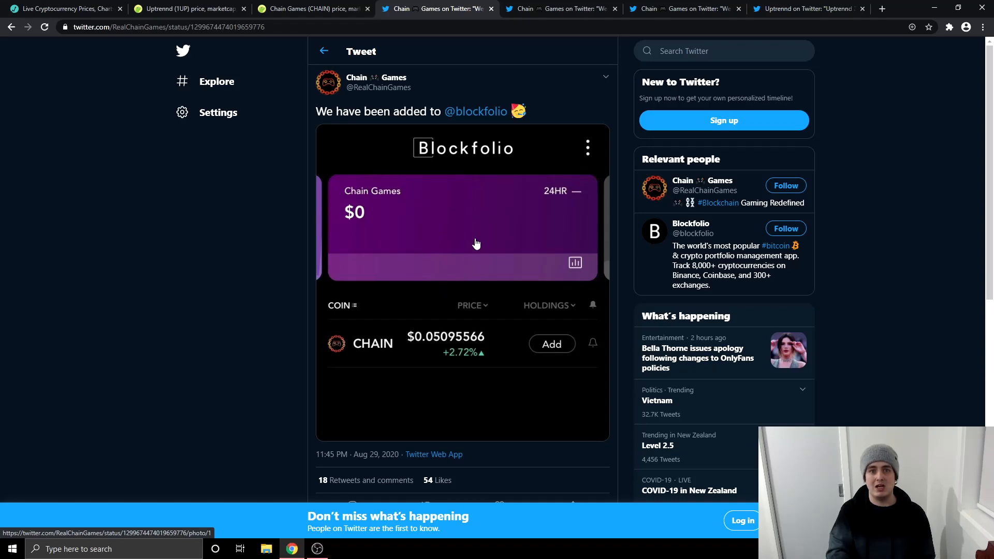
{"action": "mouse_move", "coordinate": [472, 244]}
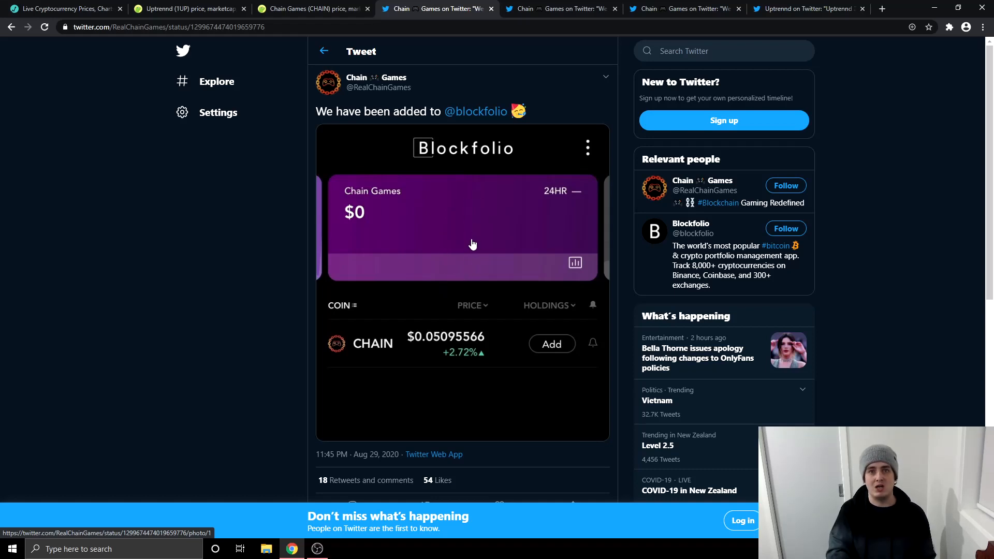
{"action": "mouse_move", "coordinate": [426, 272]}
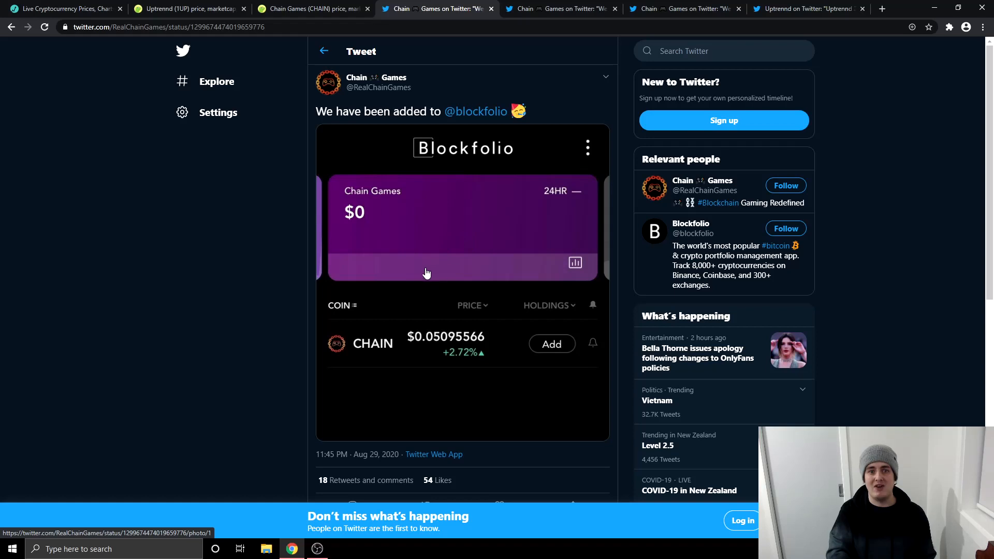
View the Chain Games tweet announcing its CoinMarketCap listing and read the replies about a higher-res logo
{"action": "left_click", "coordinate": [560, 8]}
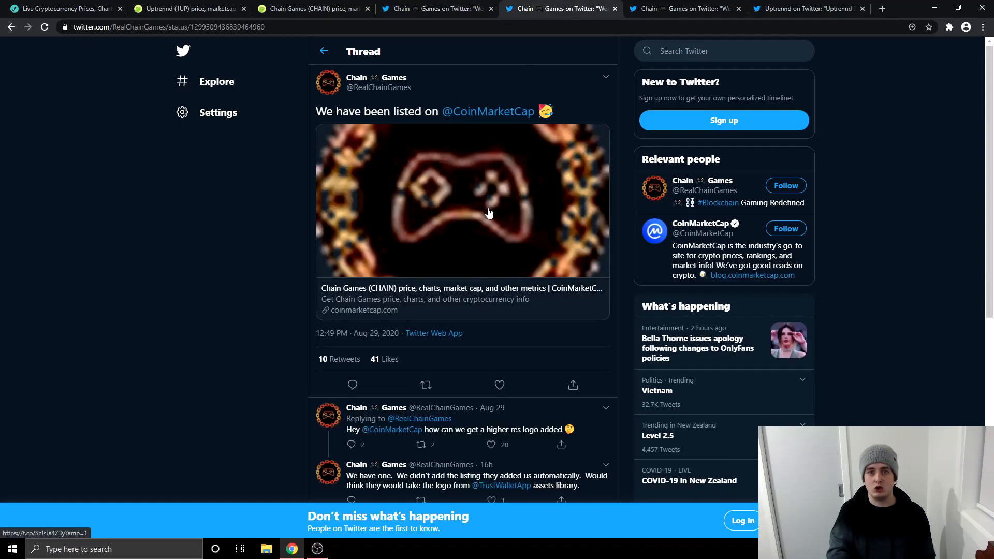
{"action": "mouse_move", "coordinate": [450, 246]}
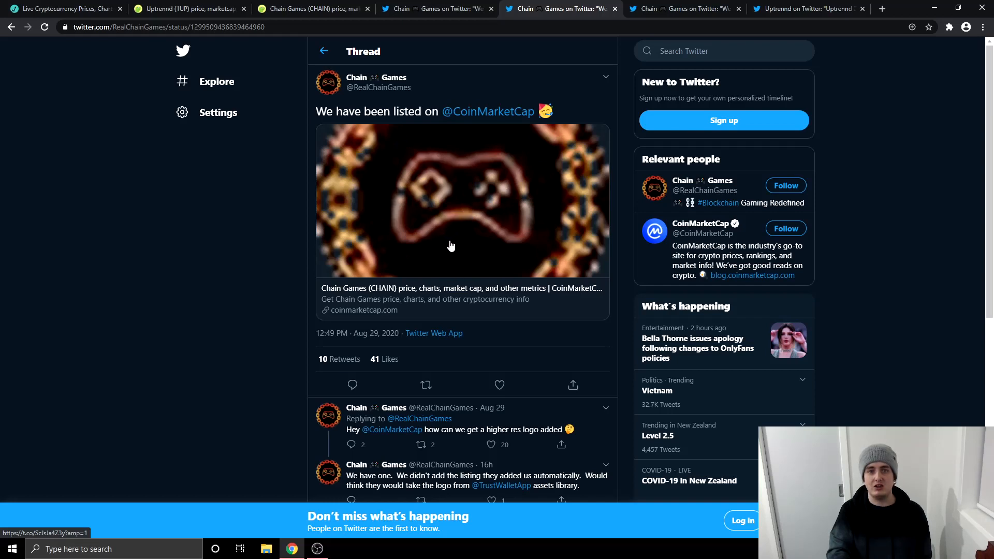
{"action": "scroll", "scroll_direction": "down", "scroll_amount": 3}
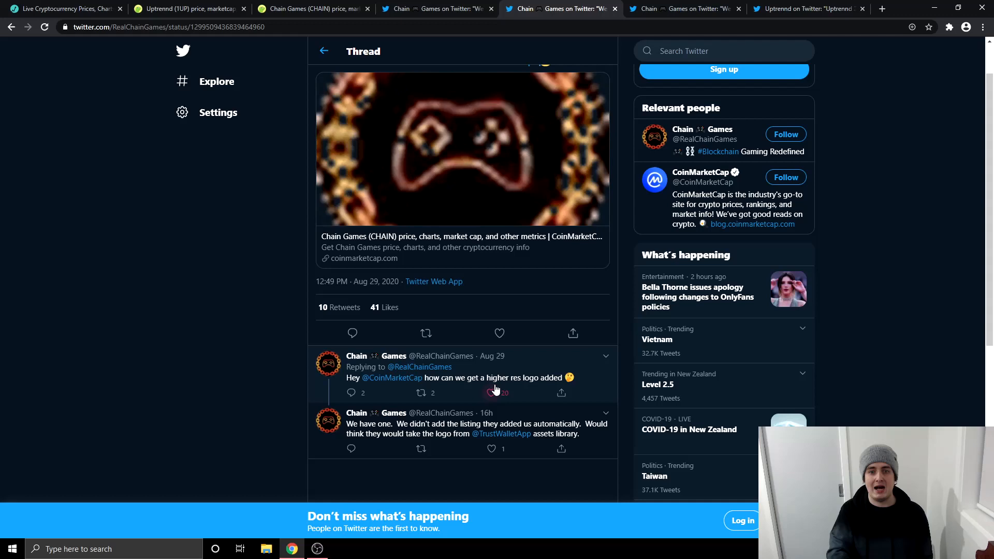
{"action": "scroll", "scroll_direction": "up", "scroll_amount": 3}
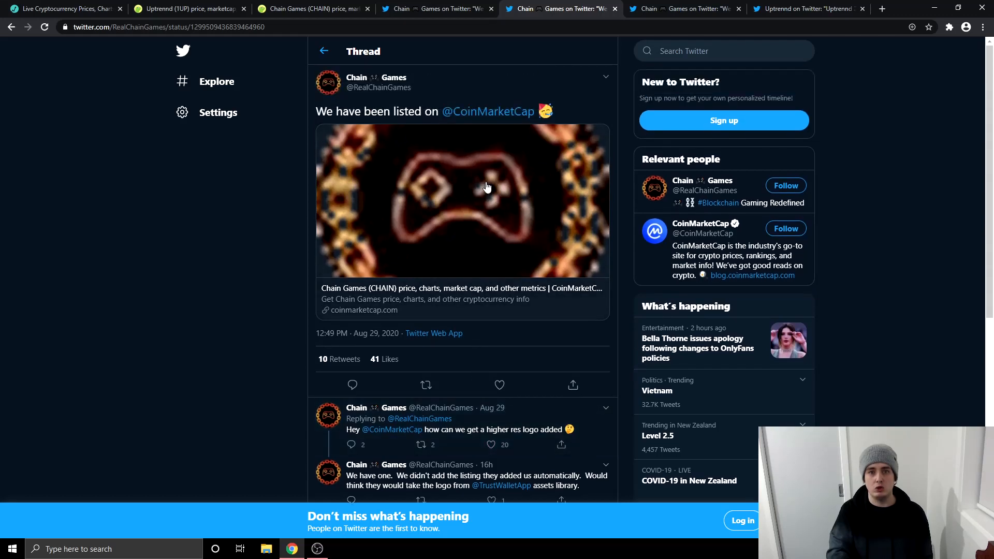
{"action": "mouse_move", "coordinate": [477, 237]}
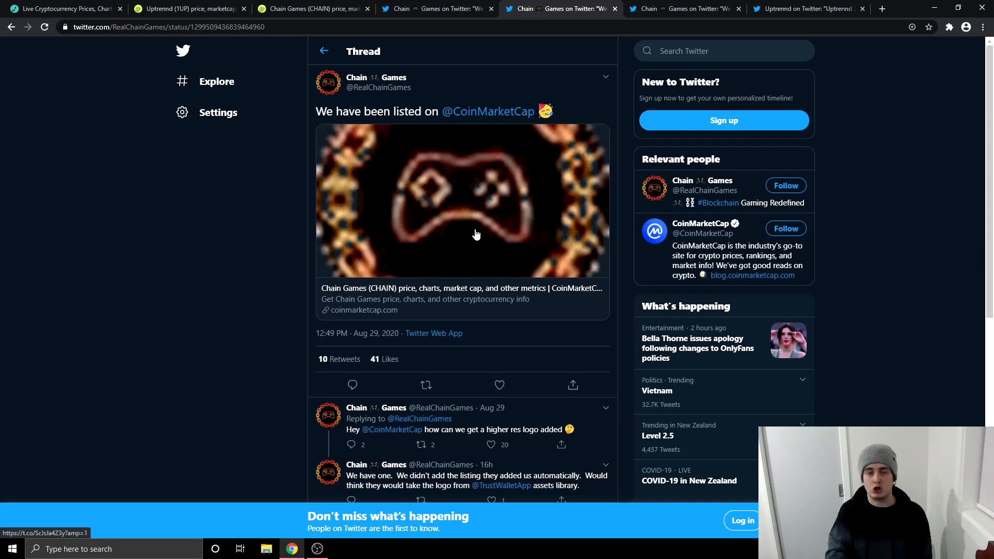
{"action": "mouse_move", "coordinate": [478, 135]}
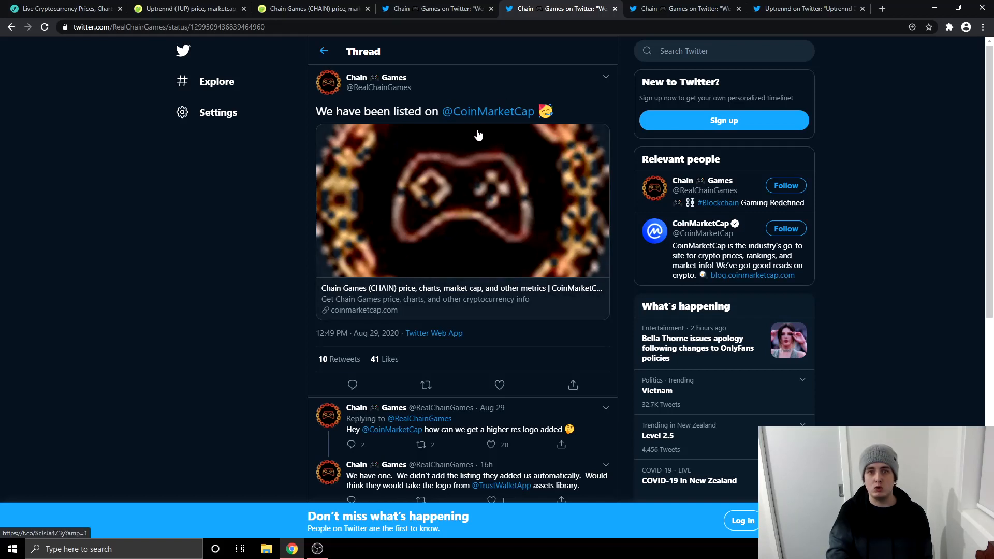
{"action": "mouse_move", "coordinate": [482, 109]}
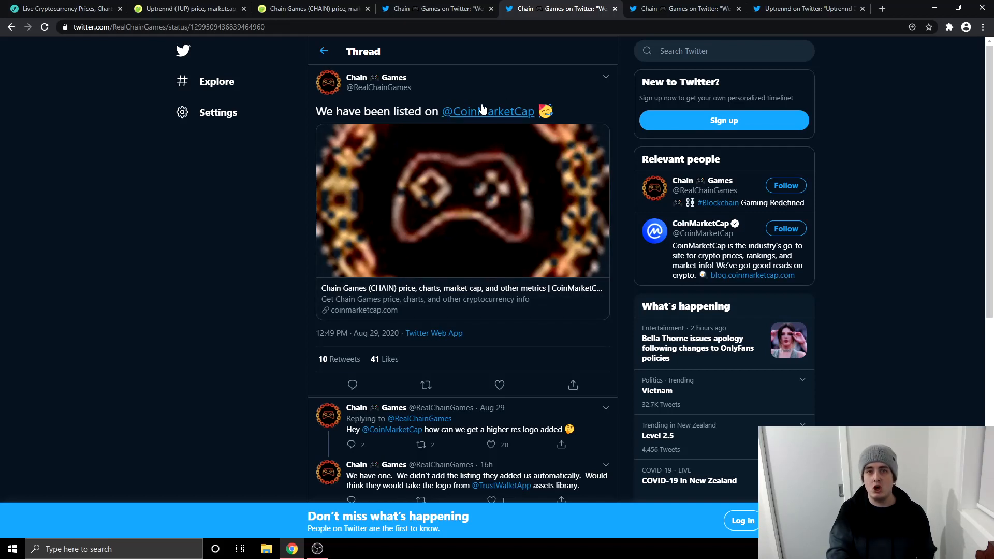
{"action": "mouse_move", "coordinate": [499, 80]}
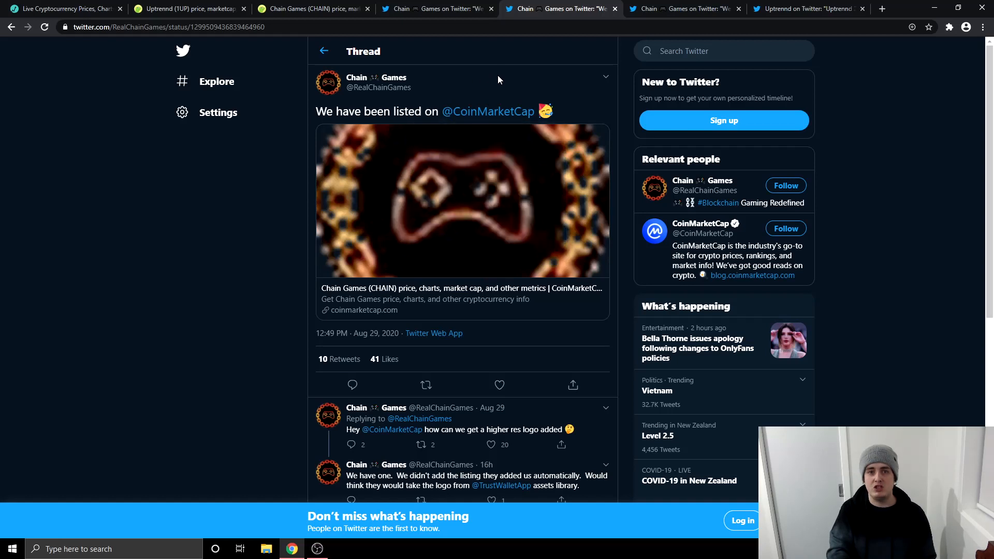
{"action": "mouse_move", "coordinate": [483, 79]}
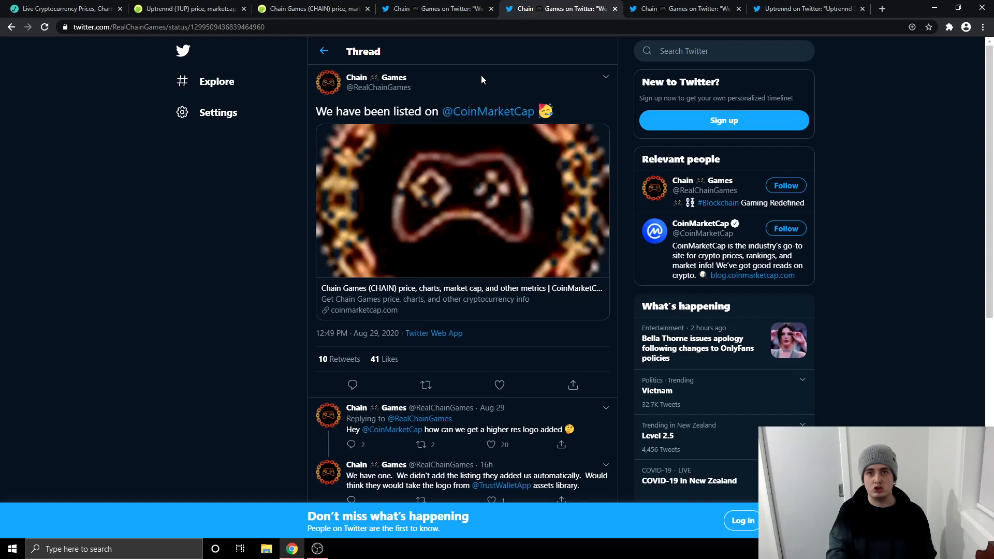
{"action": "mouse_move", "coordinate": [444, 206]}
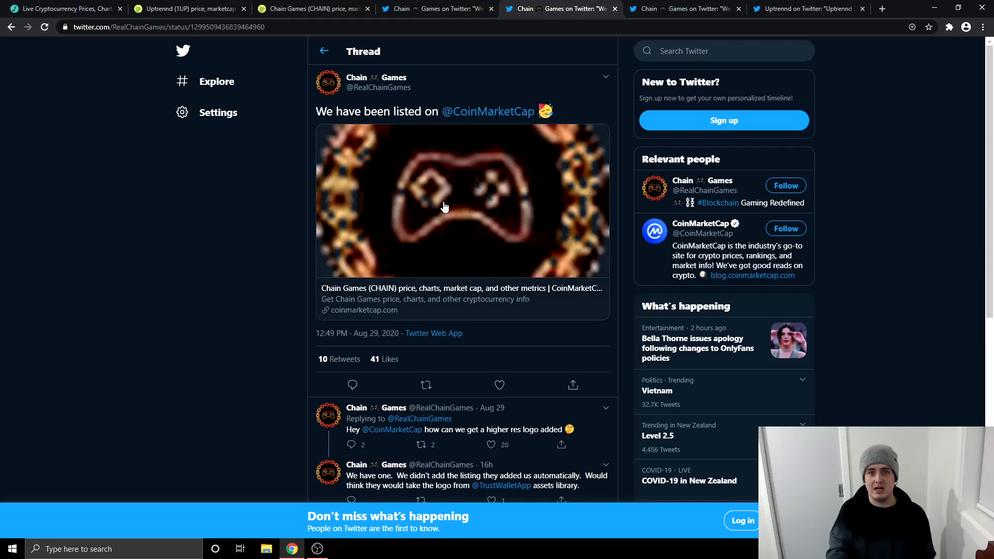
{"action": "mouse_move", "coordinate": [475, 87]}
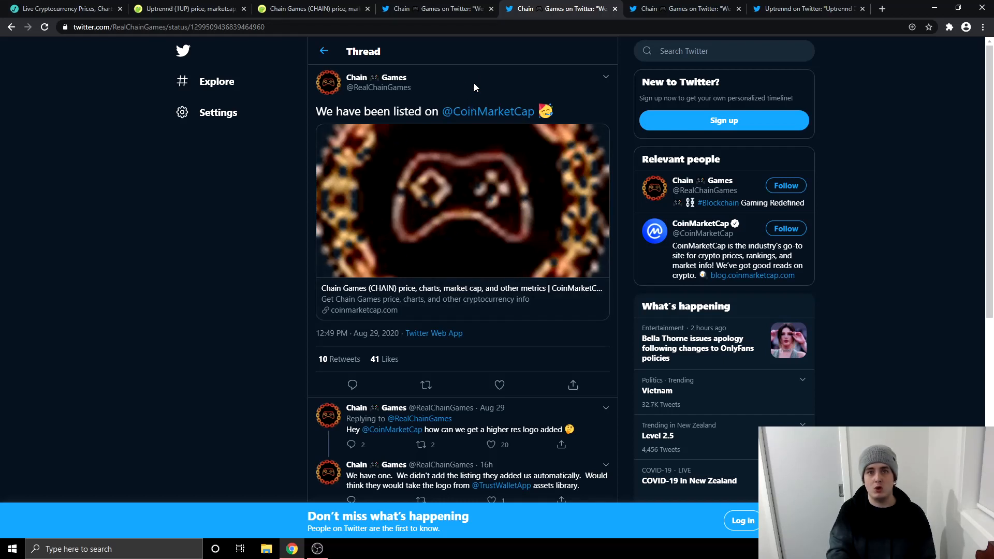
{"action": "mouse_move", "coordinate": [468, 91]}
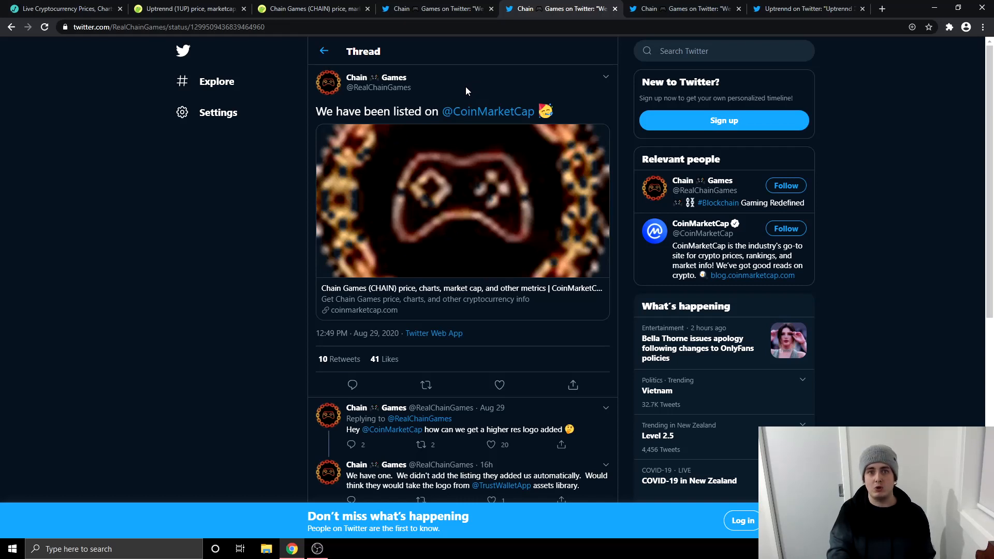
{"action": "mouse_move", "coordinate": [462, 99]}
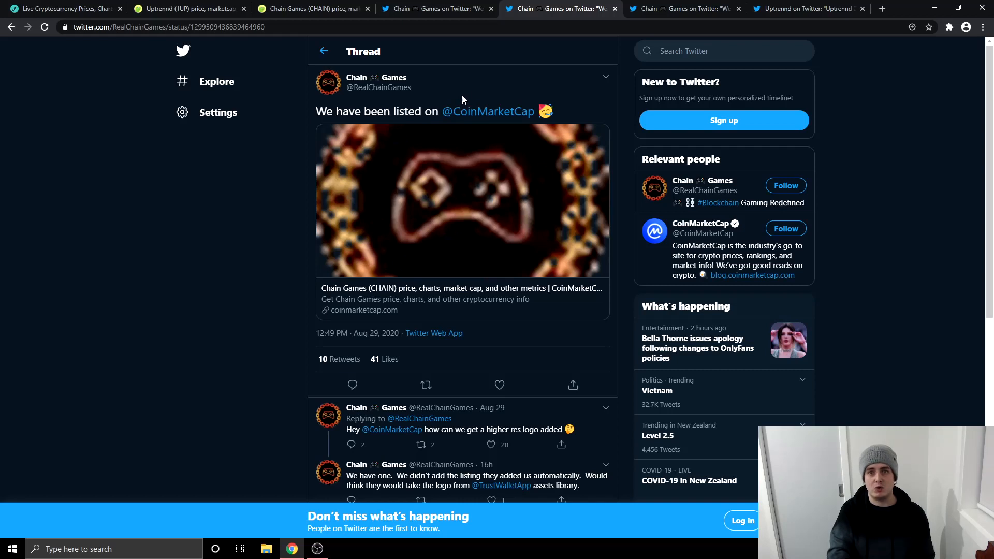
{"action": "mouse_move", "coordinate": [486, 84]}
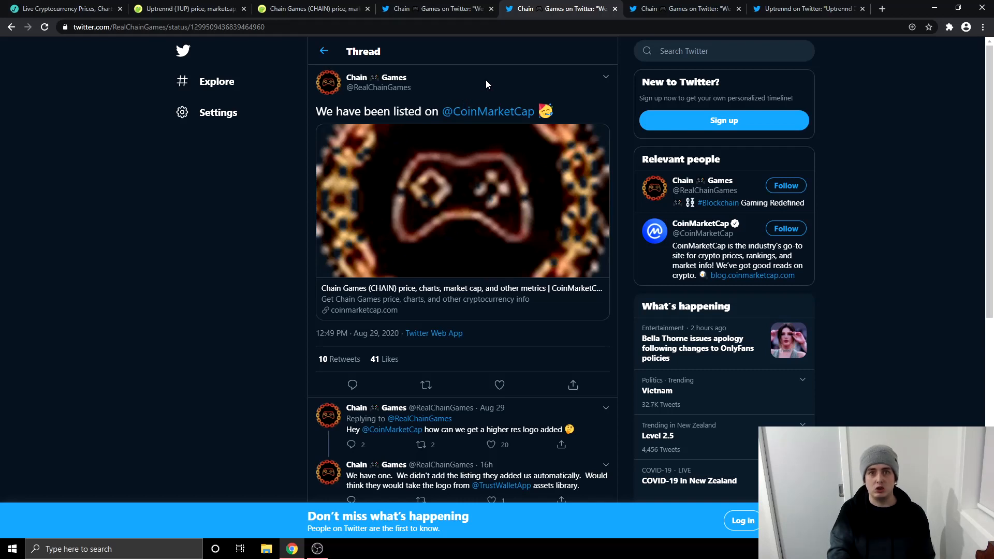
Switch to the Chain Games tweet announcing it has been added to LiveCoinWatch, with its CHAIN price card
{"action": "left_click", "coordinate": [681, 8]}
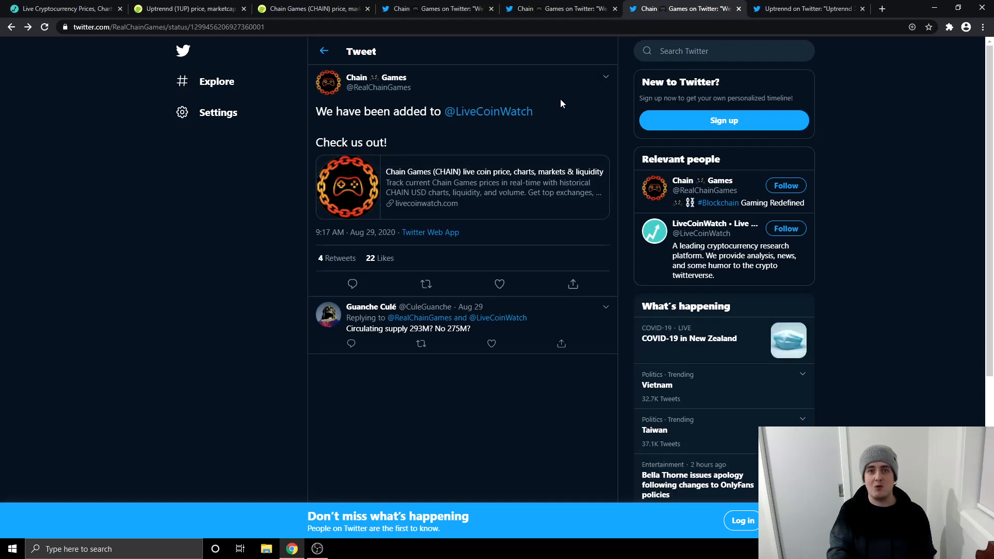
{"action": "mouse_move", "coordinate": [551, 103]}
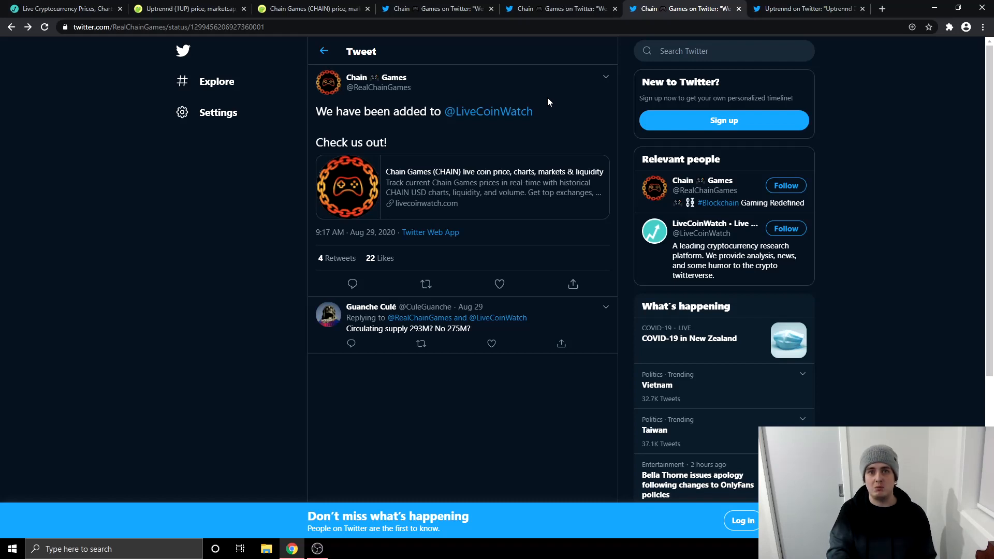
{"action": "mouse_move", "coordinate": [496, 153]}
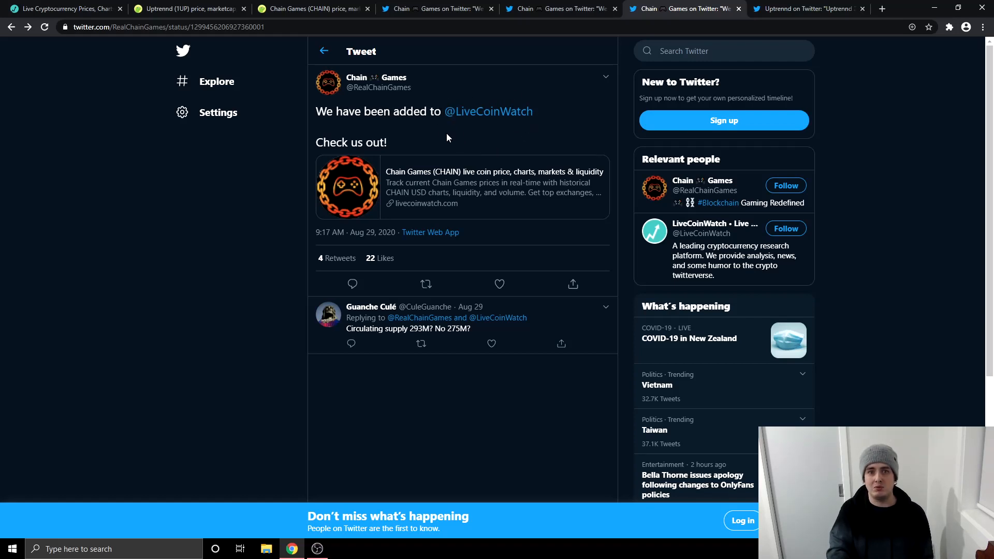
{"action": "mouse_move", "coordinate": [515, 146]}
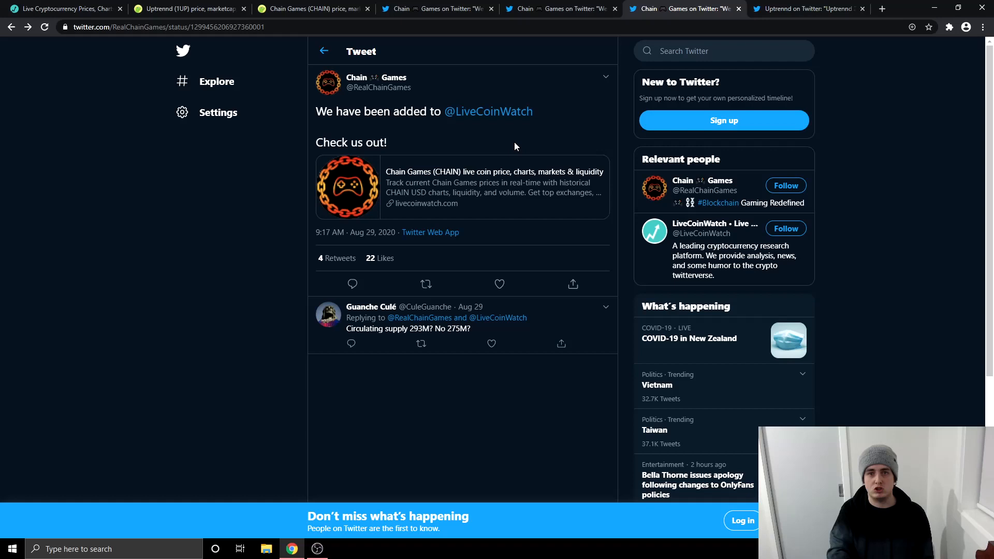
{"action": "mouse_move", "coordinate": [520, 102]}
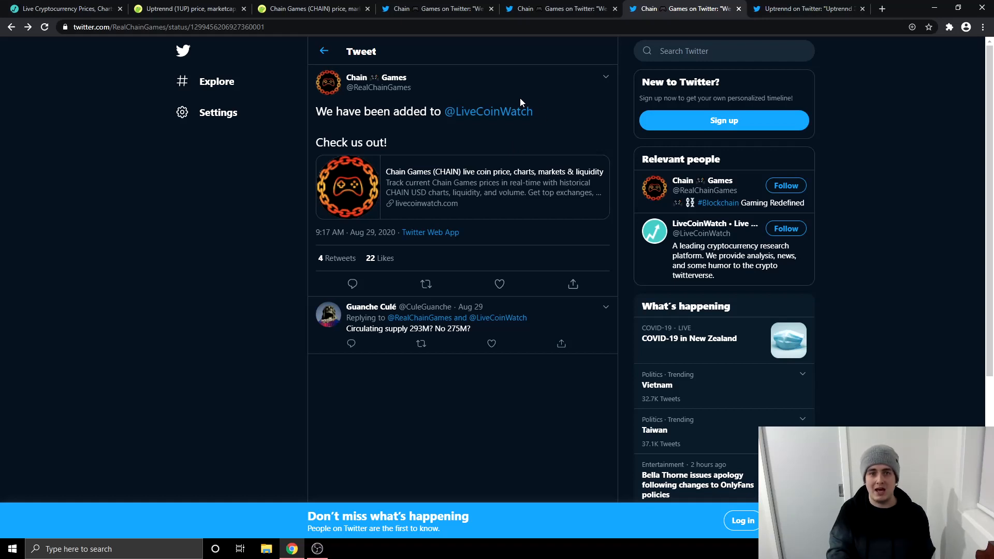
{"action": "mouse_move", "coordinate": [488, 111]}
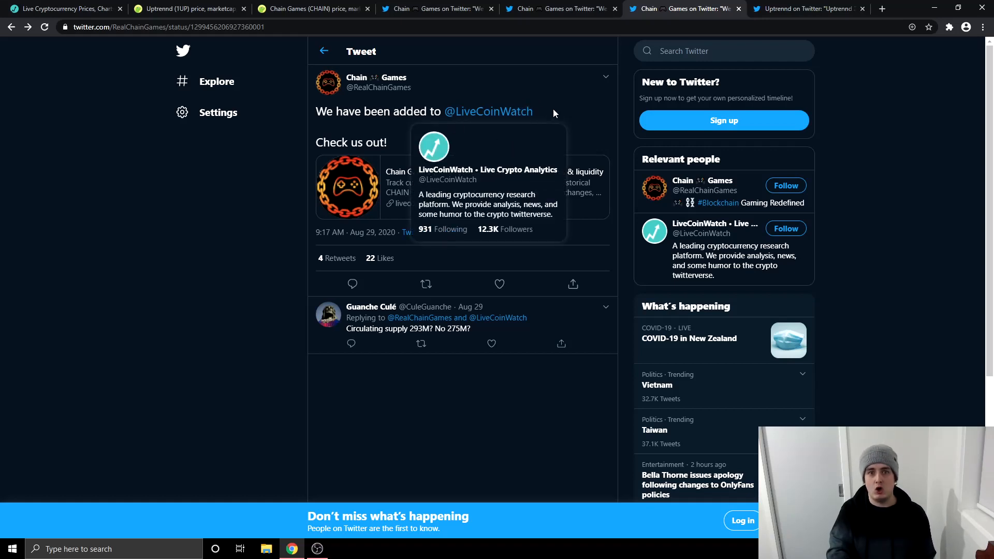
{"action": "mouse_move", "coordinate": [505, 85]}
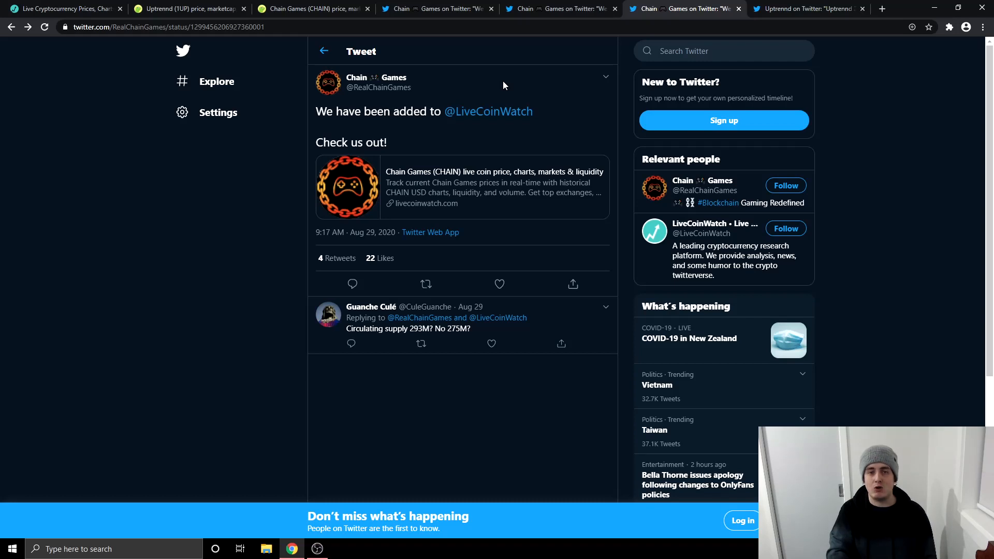
{"action": "mouse_move", "coordinate": [547, 96]}
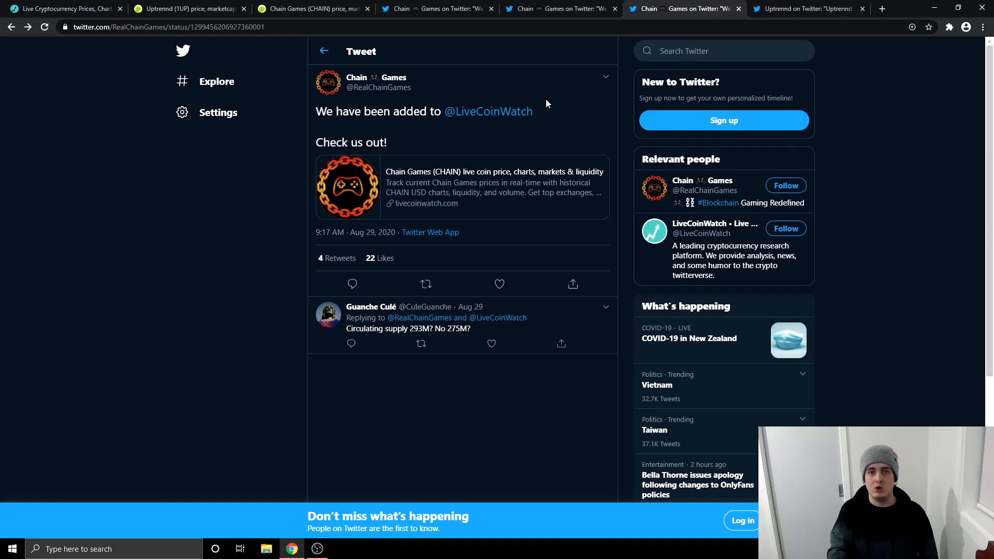
{"action": "mouse_move", "coordinate": [328, 83]}
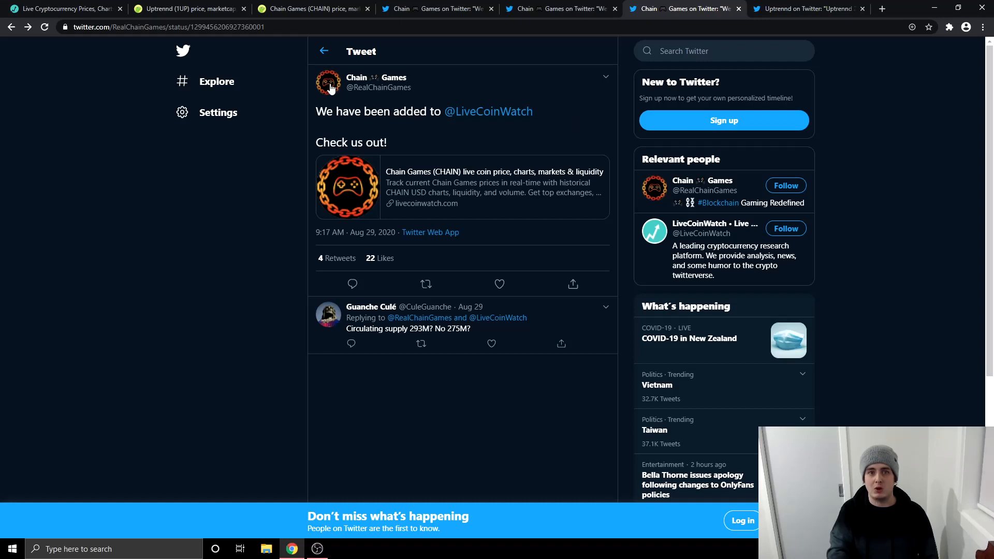
Go to the Chain Games Twitter profile, showing the Super Crypto Kart banner and pinned download tweet
{"action": "left_click", "coordinate": [330, 83]}
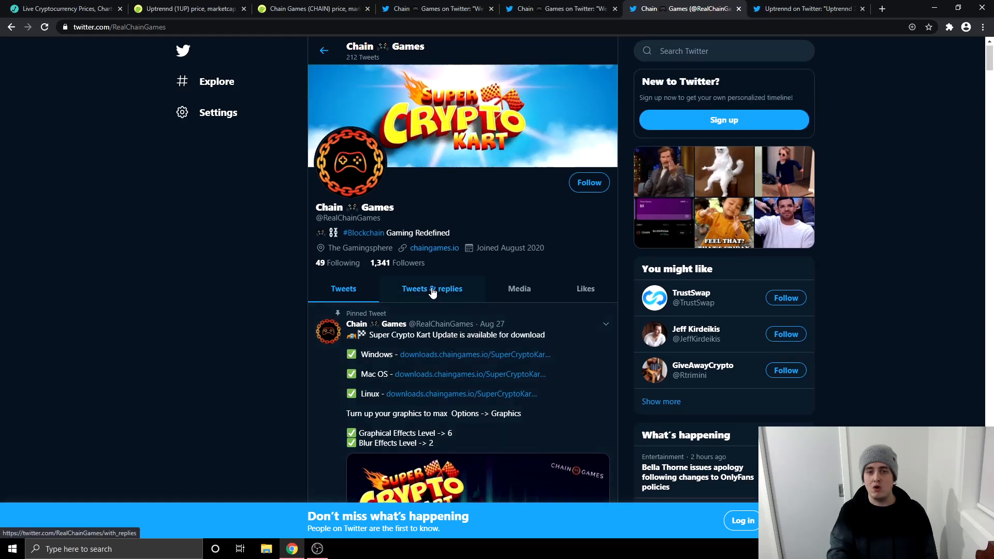
{"action": "mouse_move", "coordinate": [407, 280]}
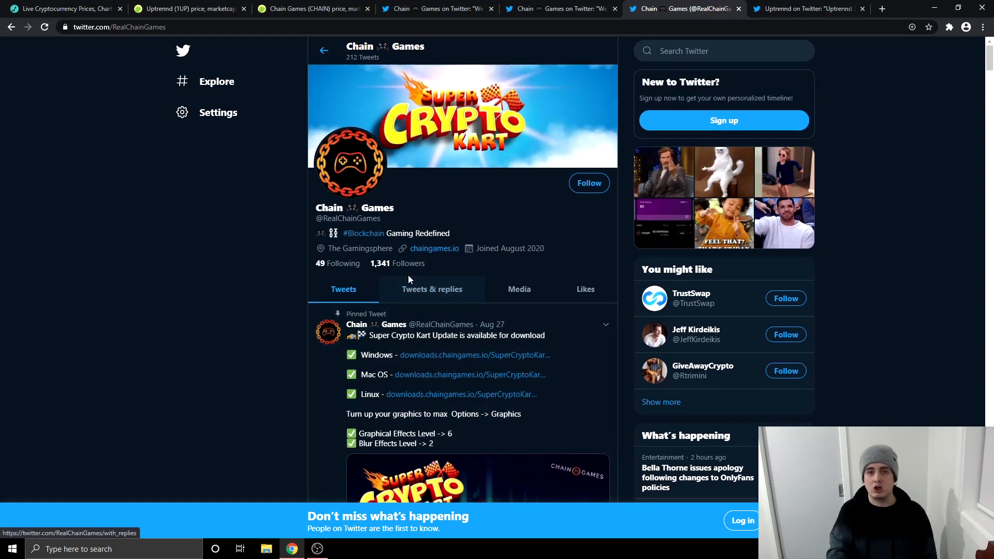
{"action": "mouse_move", "coordinate": [441, 342]}
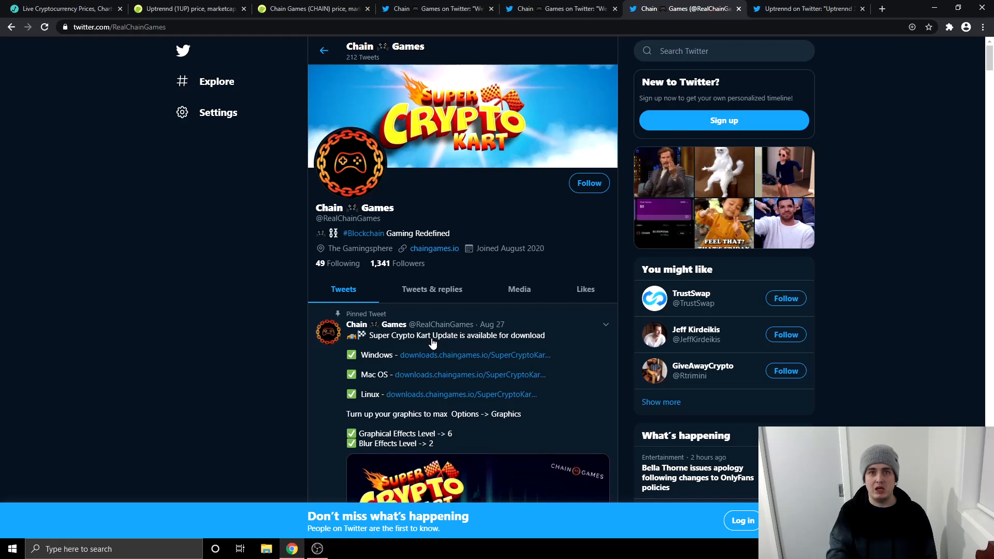
{"action": "mouse_move", "coordinate": [404, 317]}
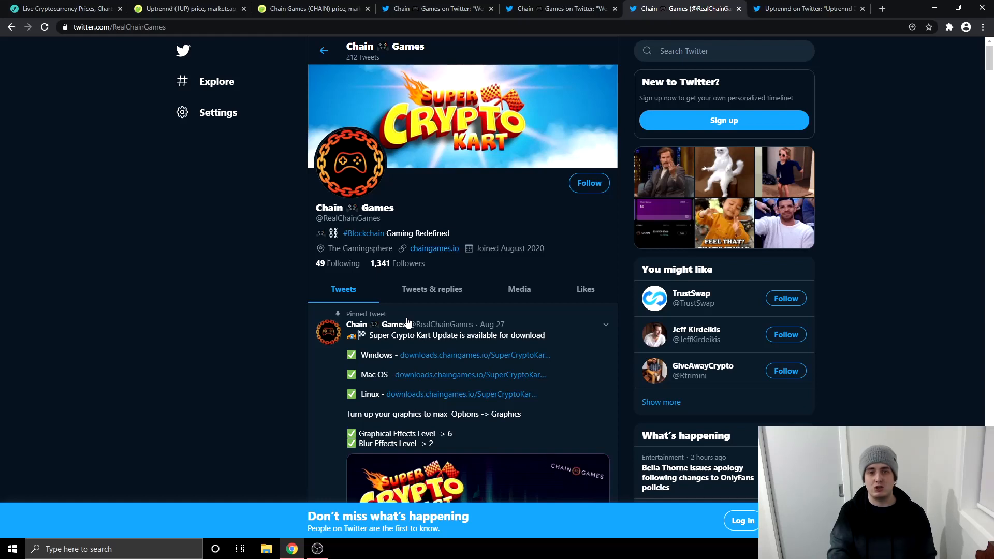
{"action": "mouse_move", "coordinate": [428, 322]}
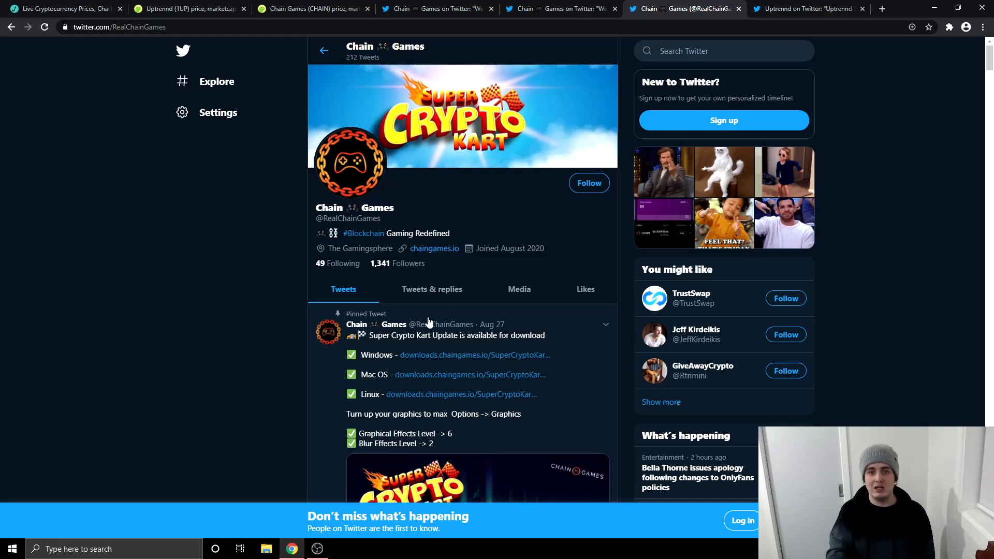
{"action": "mouse_move", "coordinate": [429, 322]}
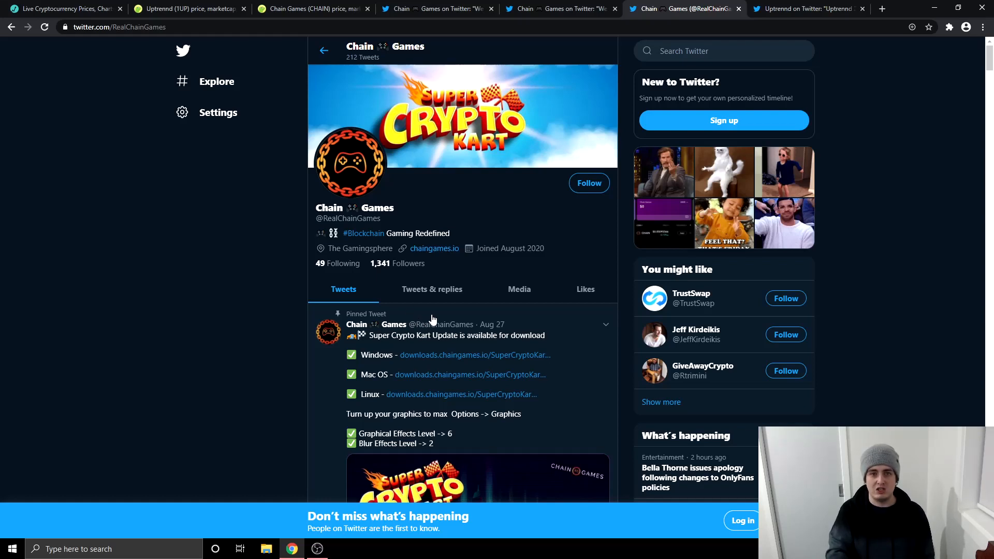